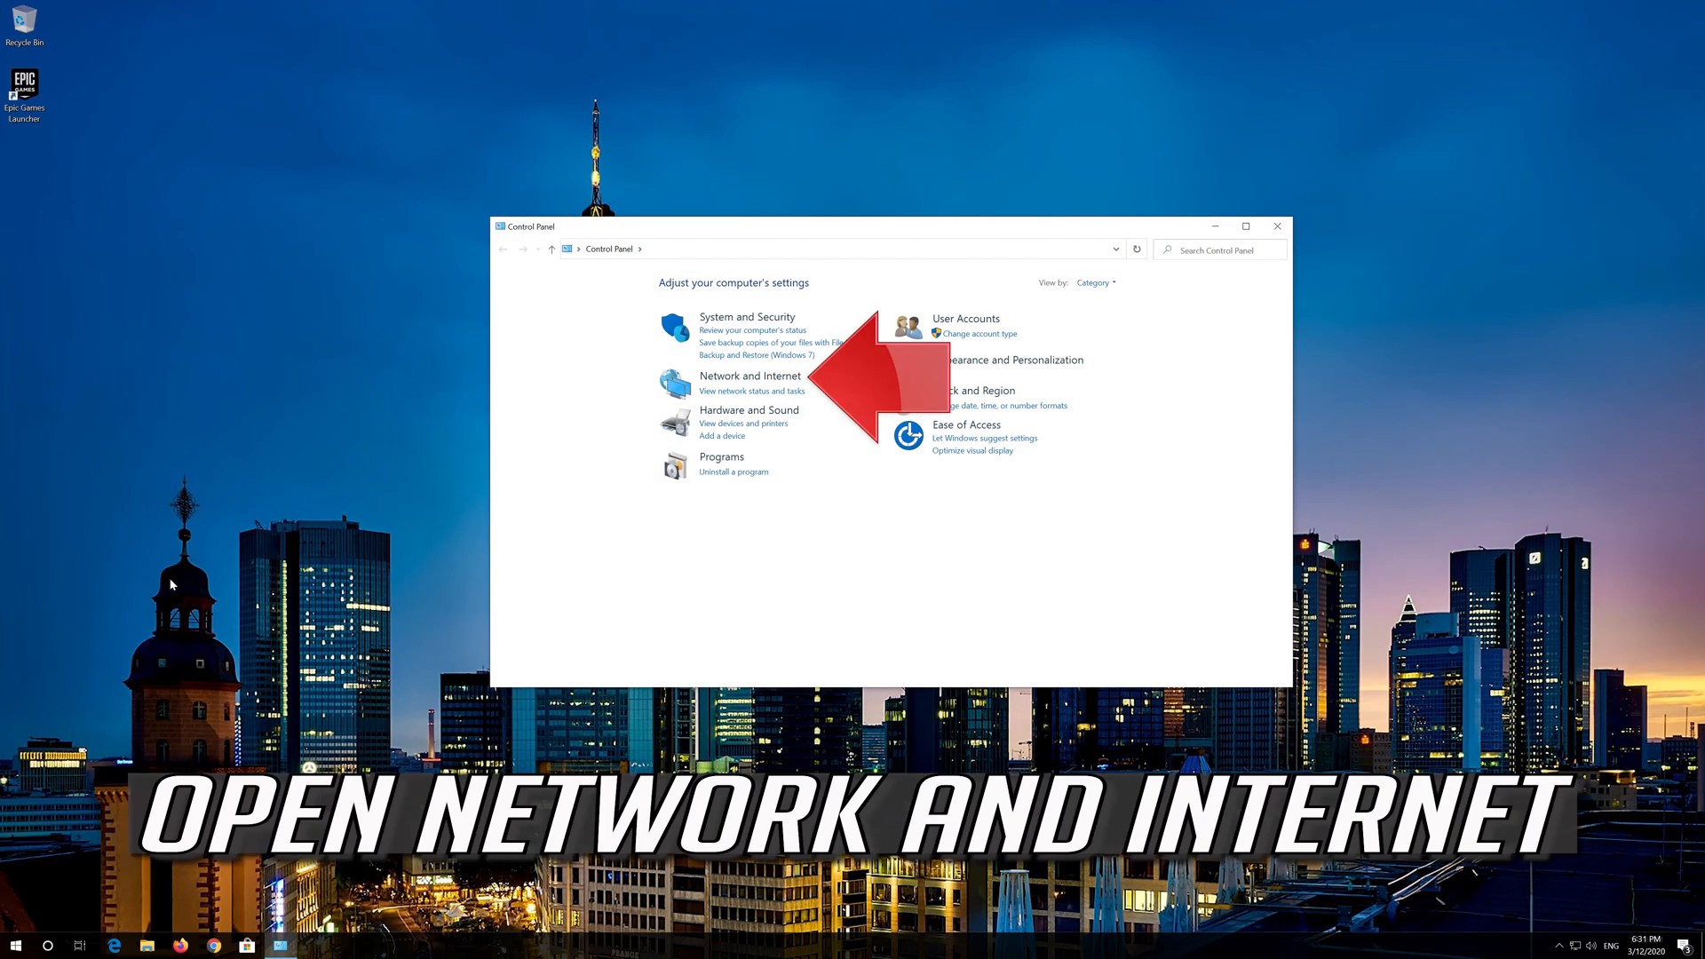
mouse_move(695, 414)
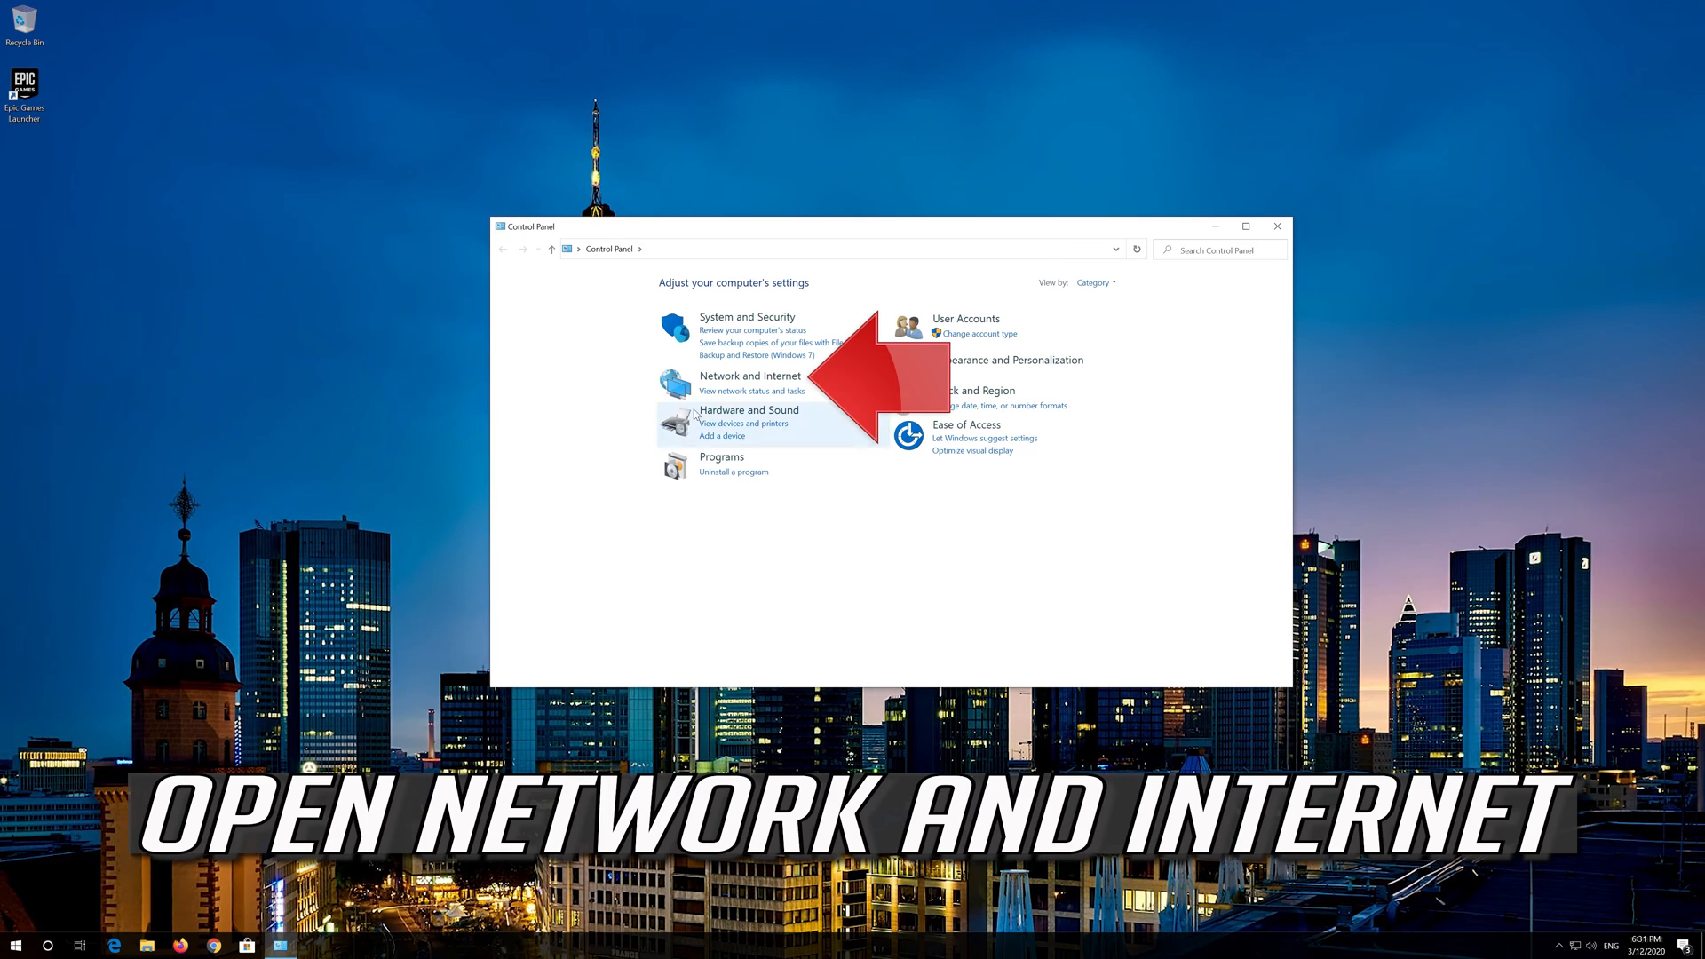
Open Internet Properties from Control Panel's Network and Internet category.
left_click(748, 375)
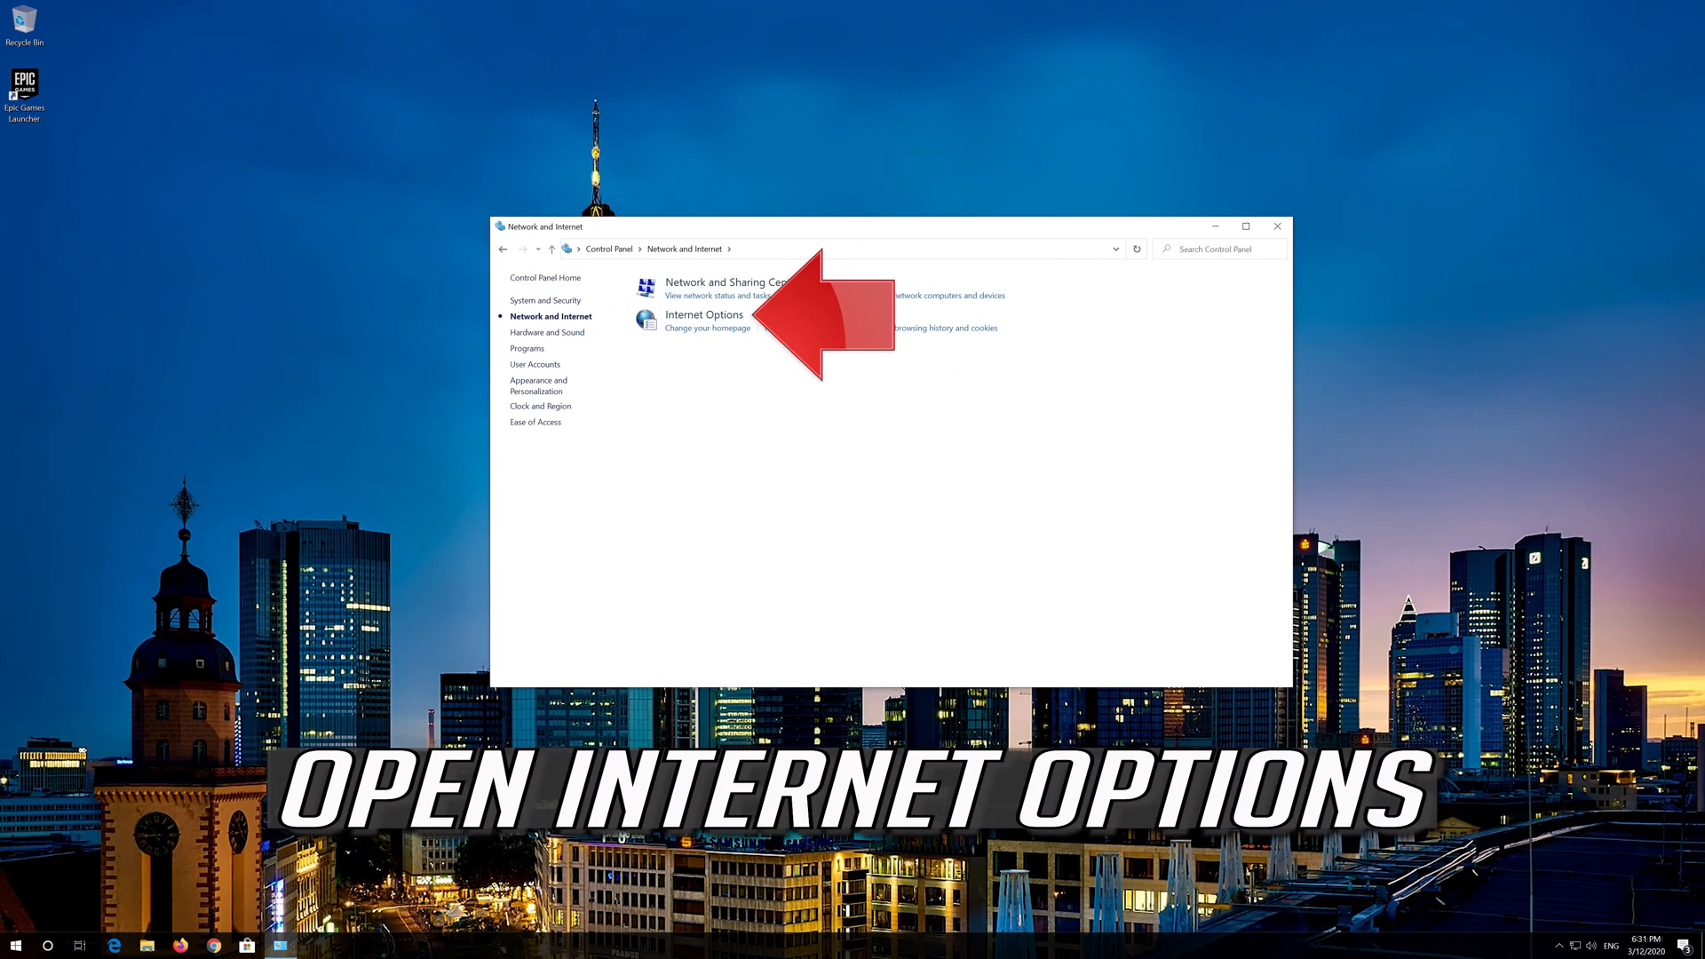
left_click(704, 316)
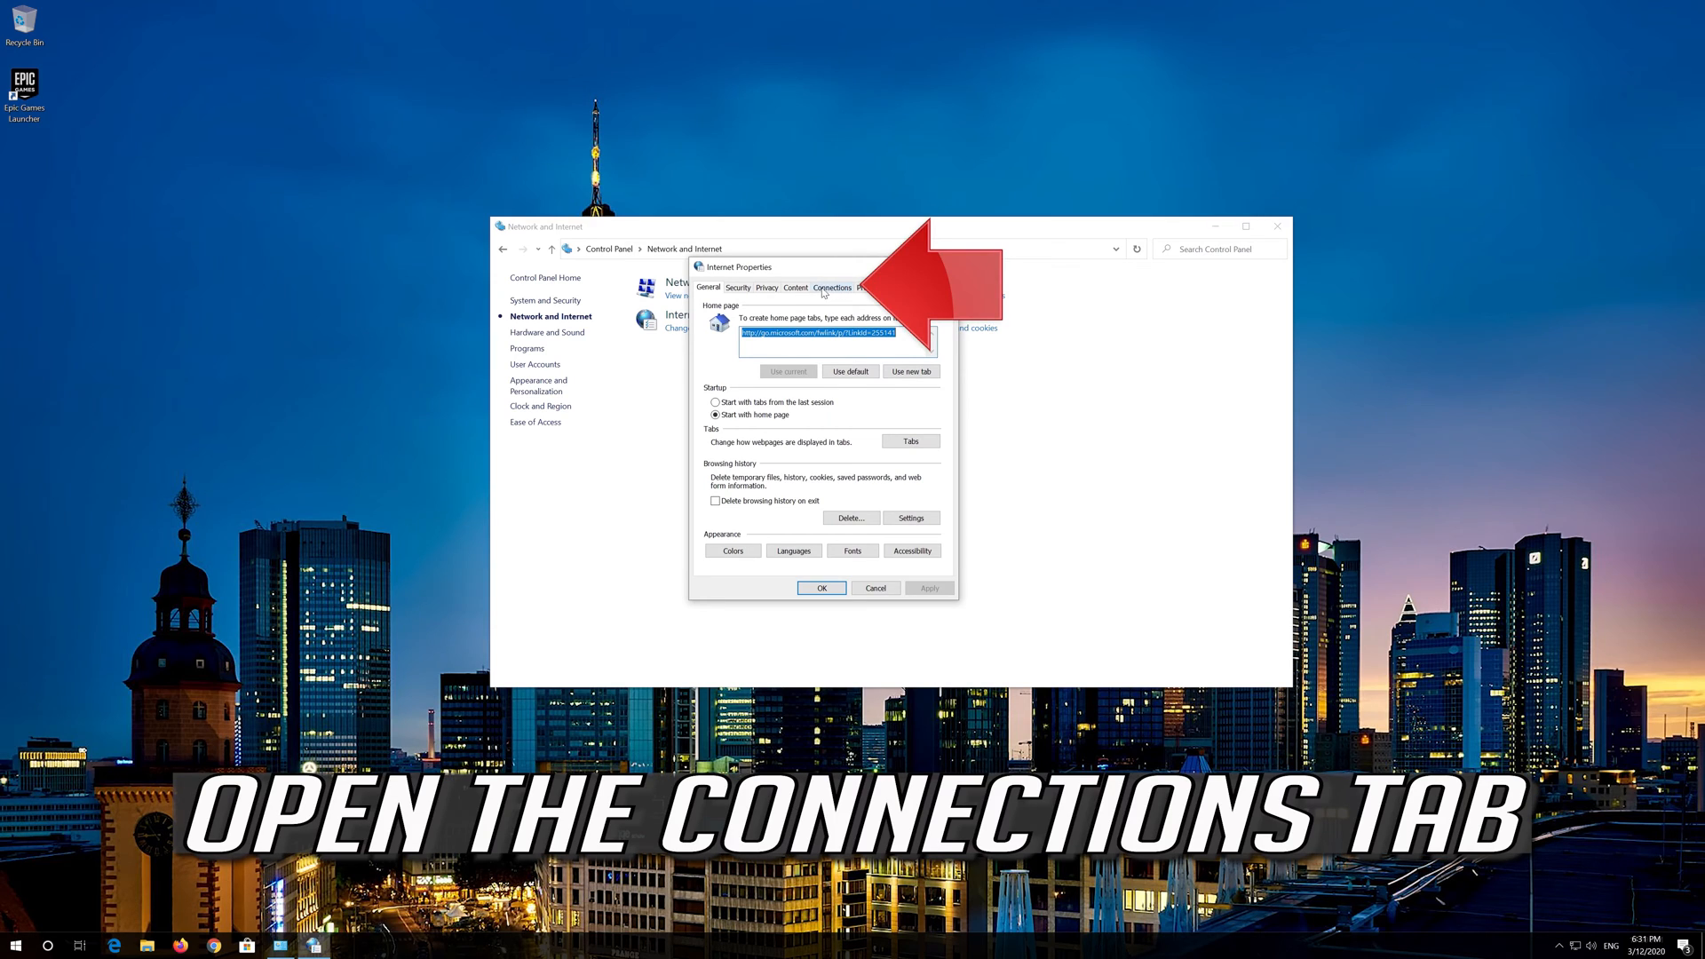
In LAN settings under Connections, turn off 'Use a proxy server for your LAN' and confirm.
left_click(831, 288)
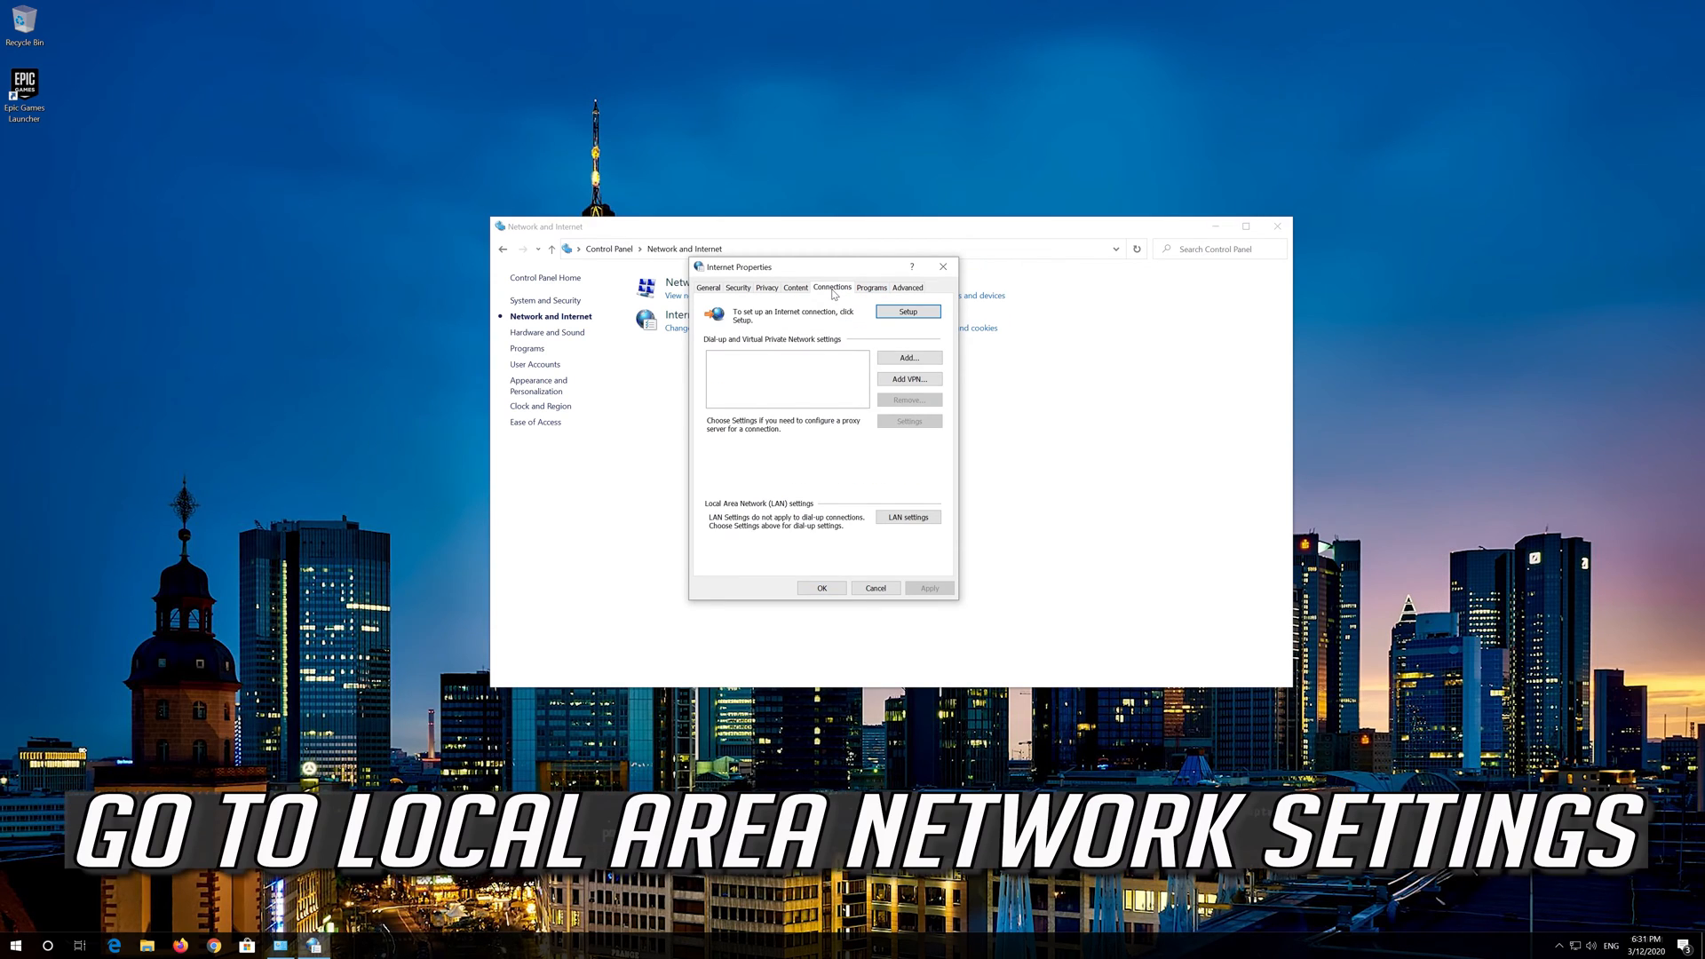
mouse_move(785, 517)
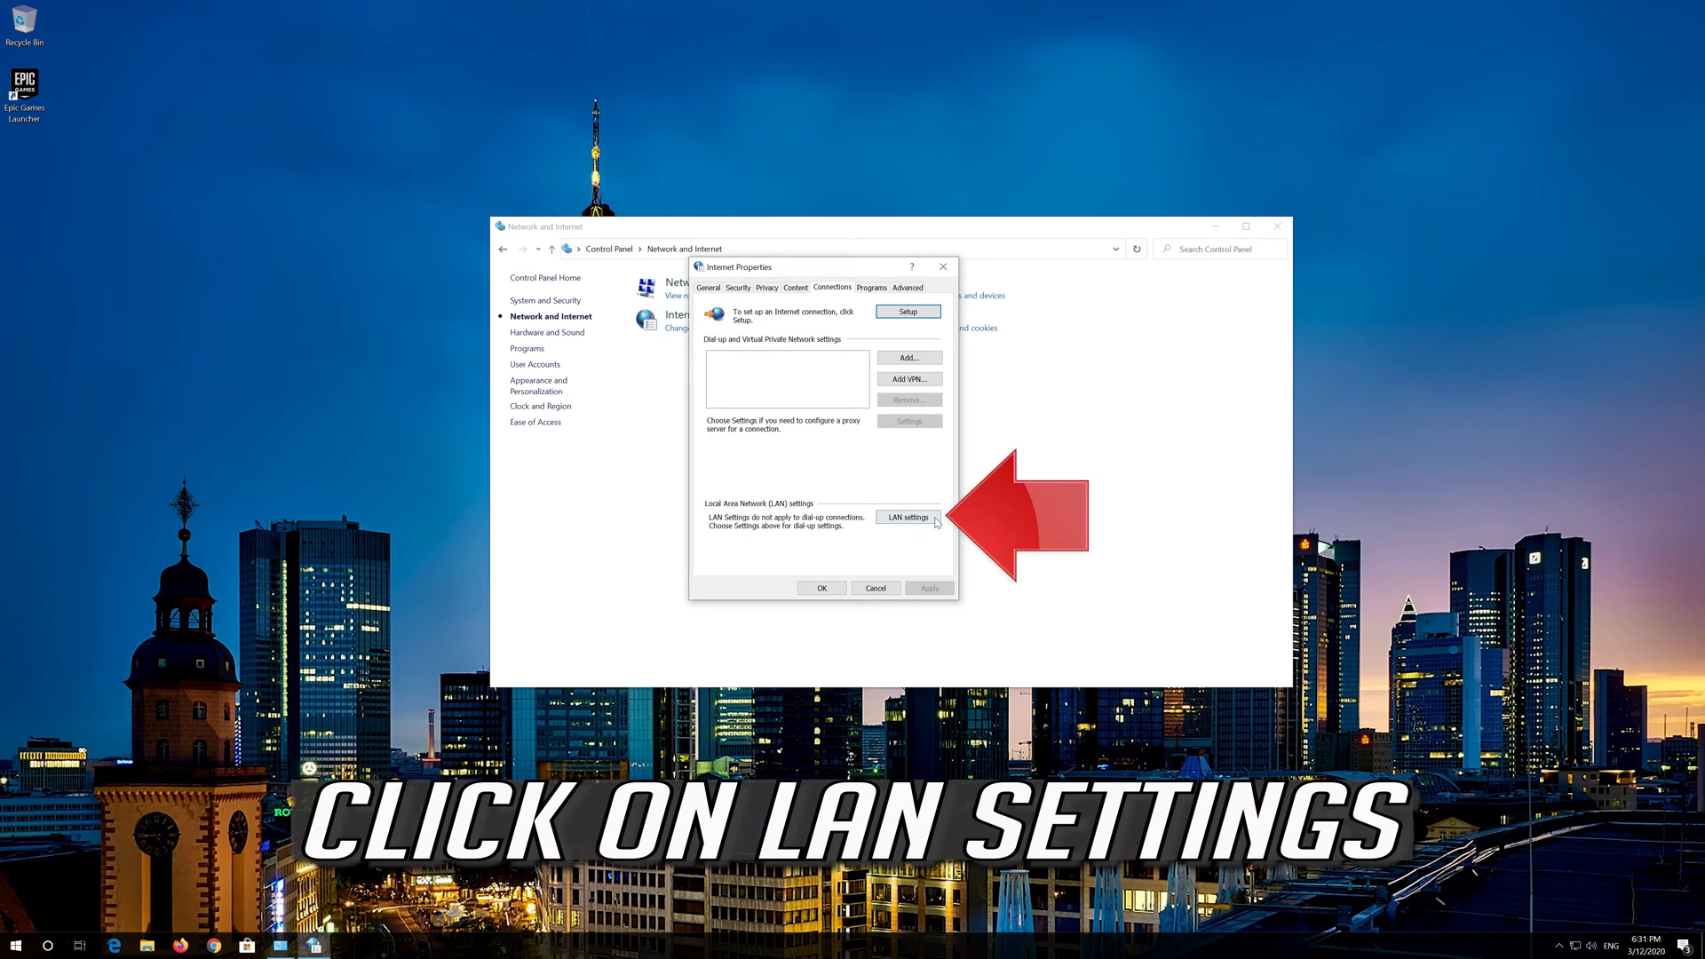
left_click(908, 517)
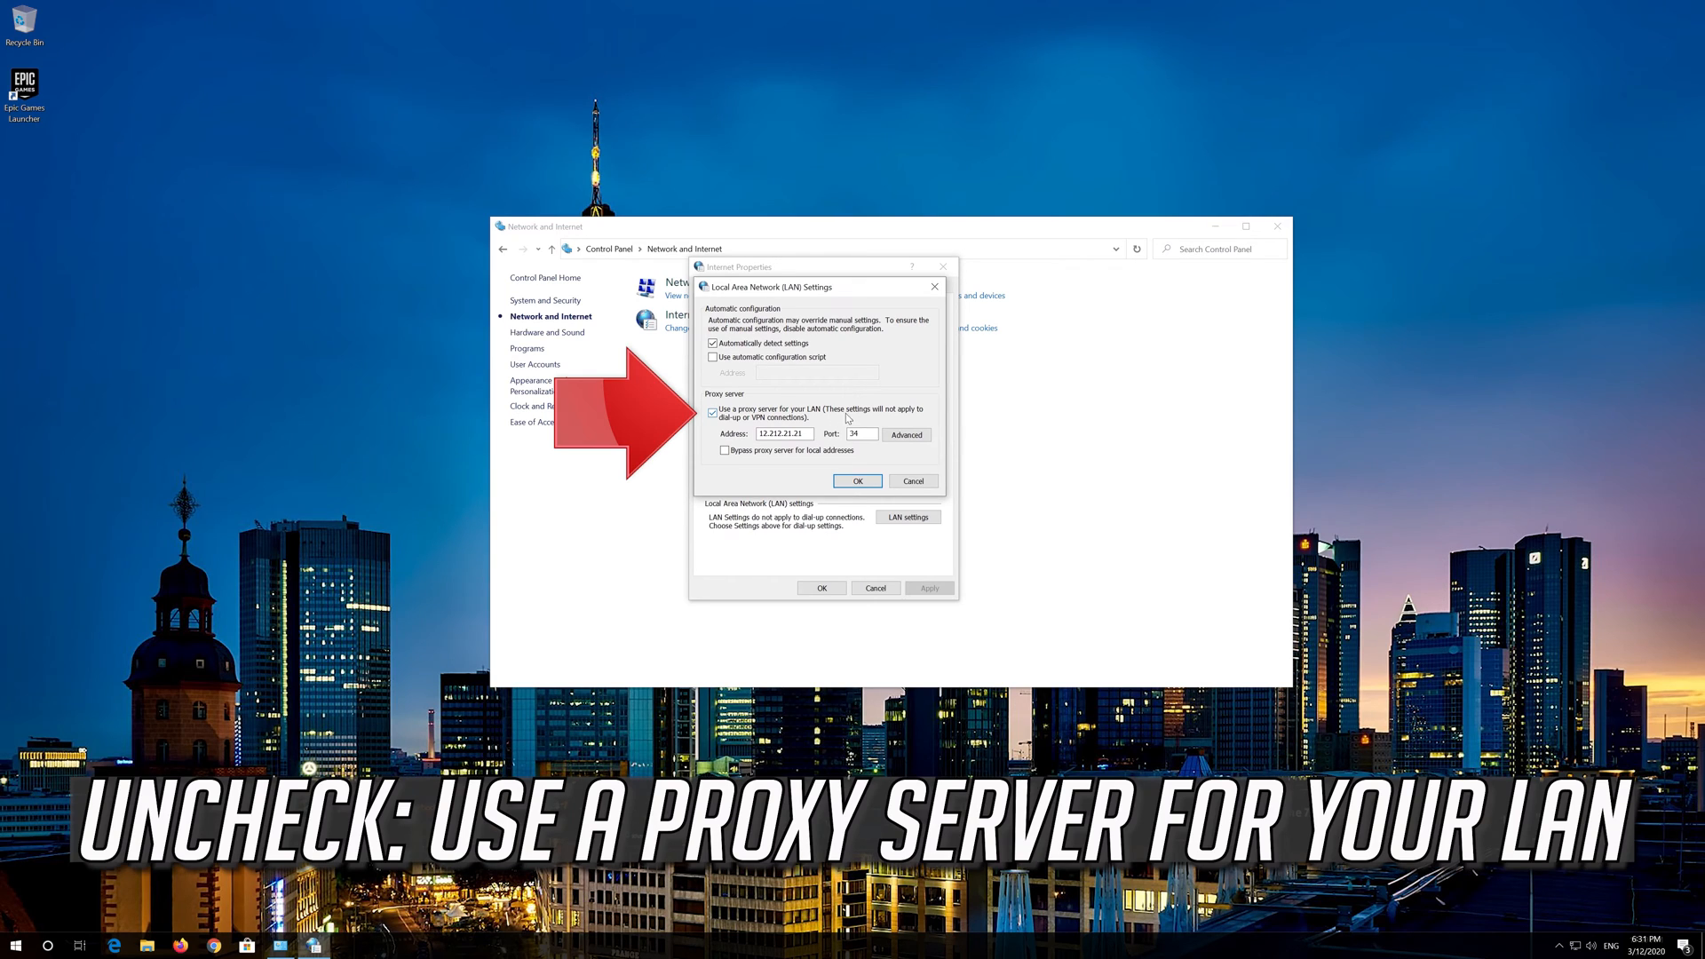
left_click(714, 411)
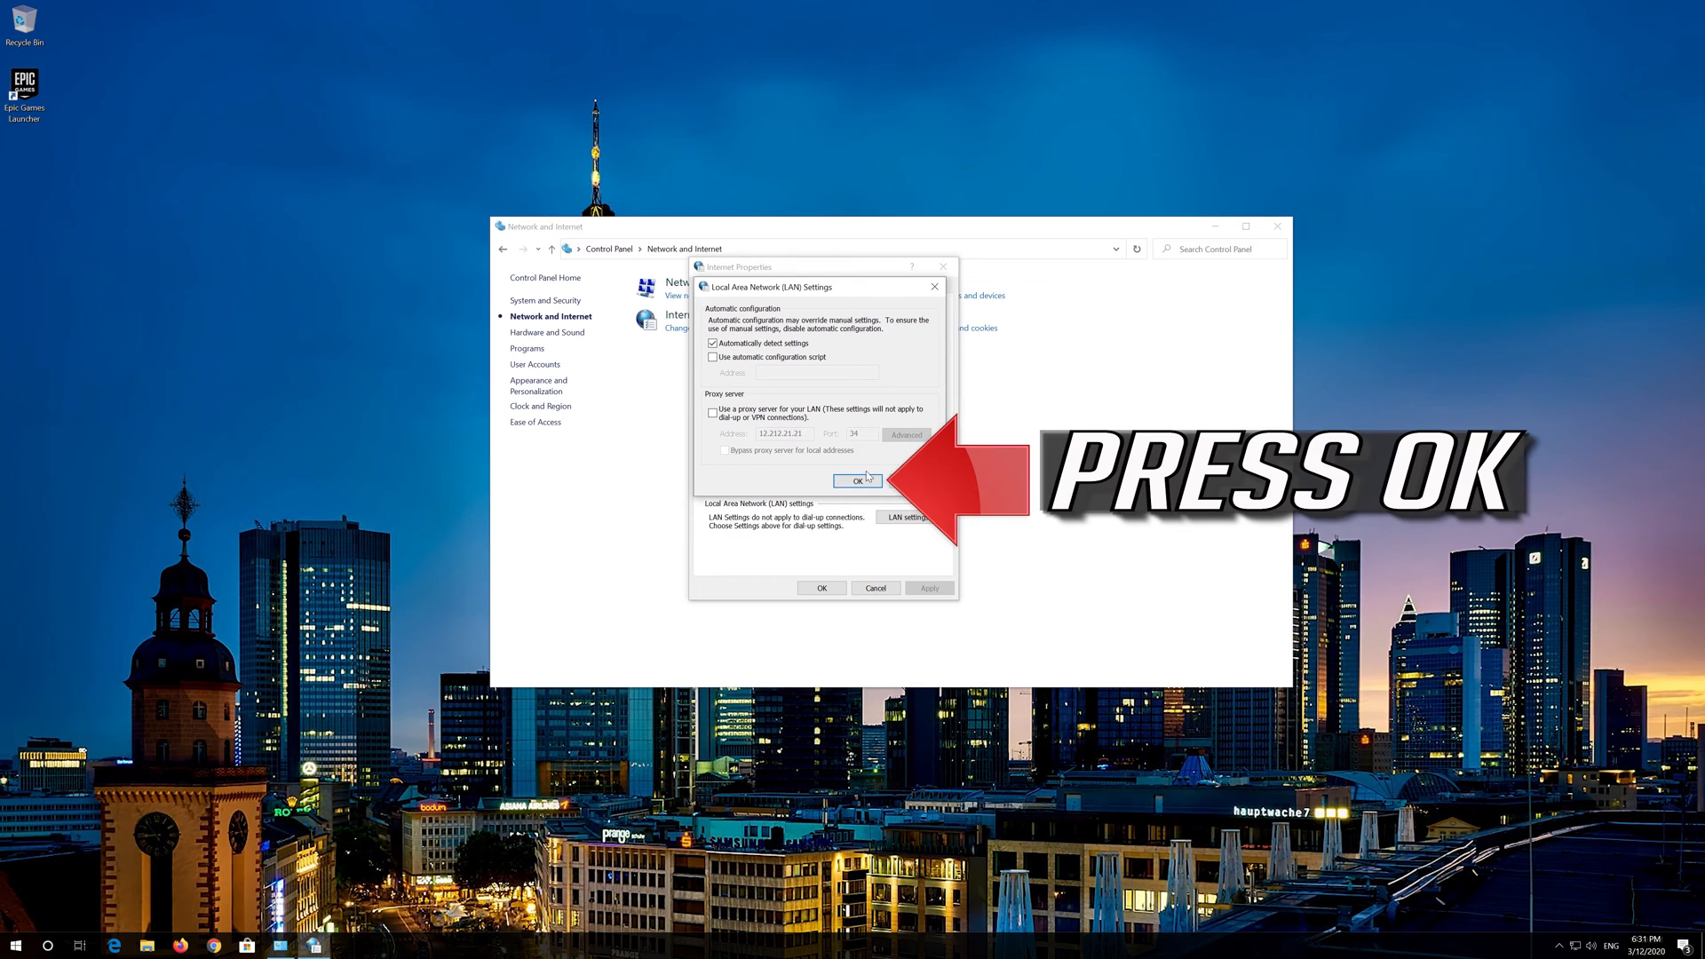
left_click(858, 481)
type("cmd")
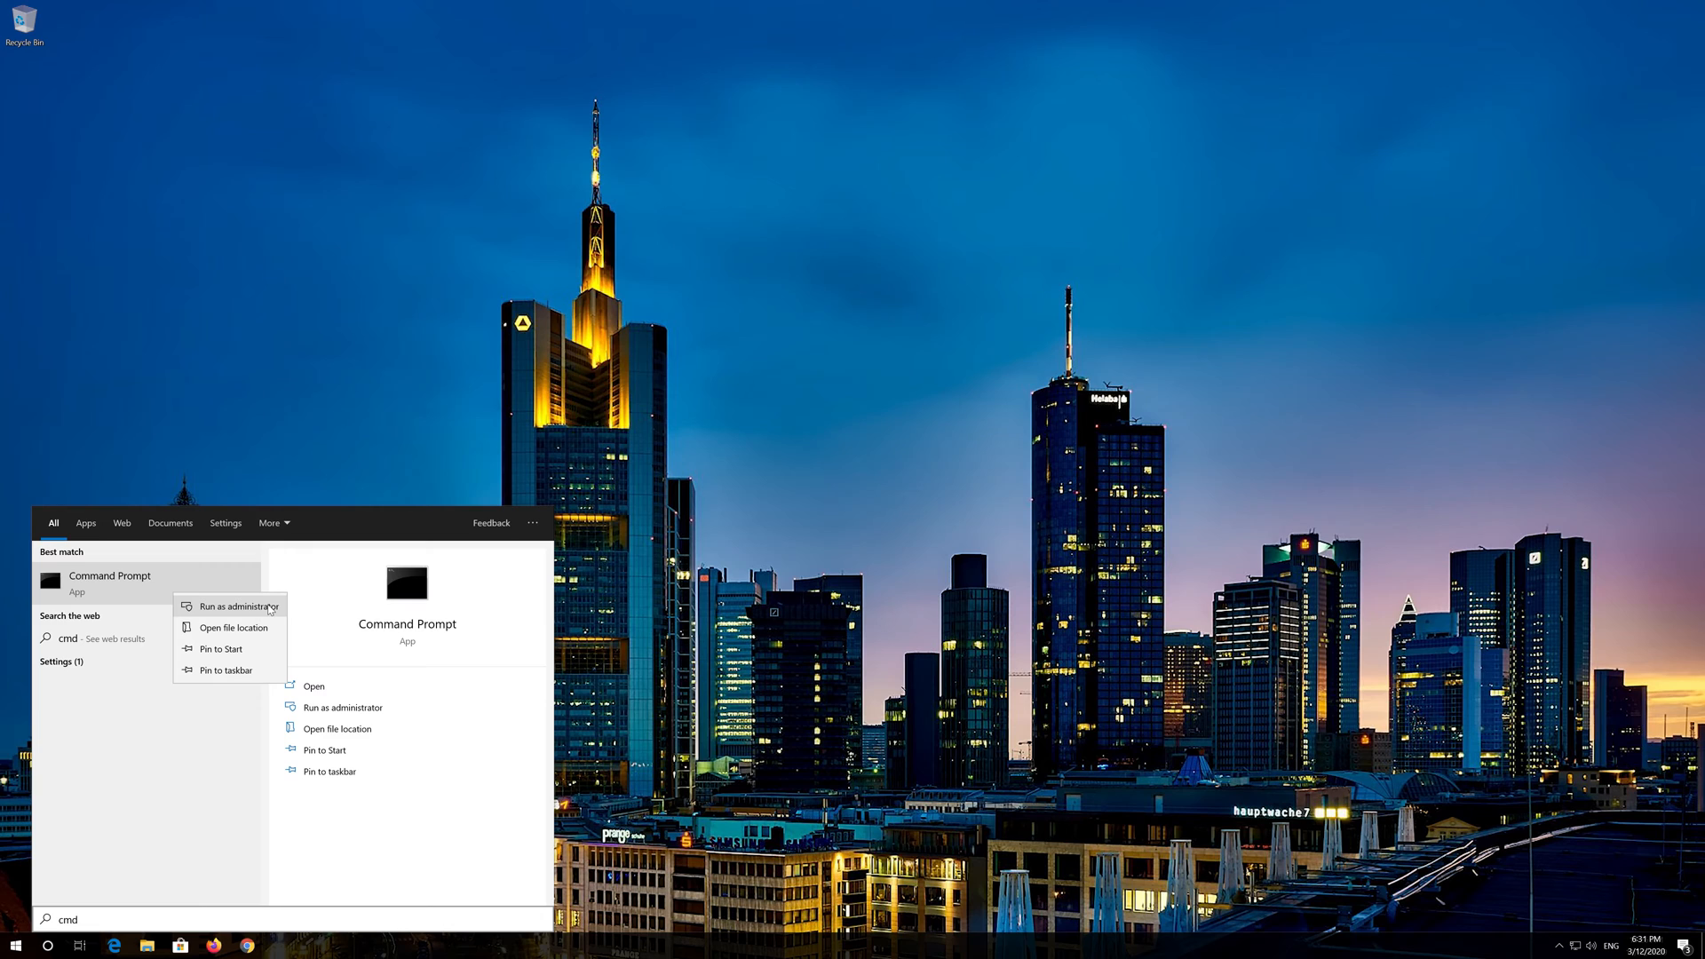
Launch Command Prompt as administrator and approve the User Account Control prompt.
left_click(229, 606)
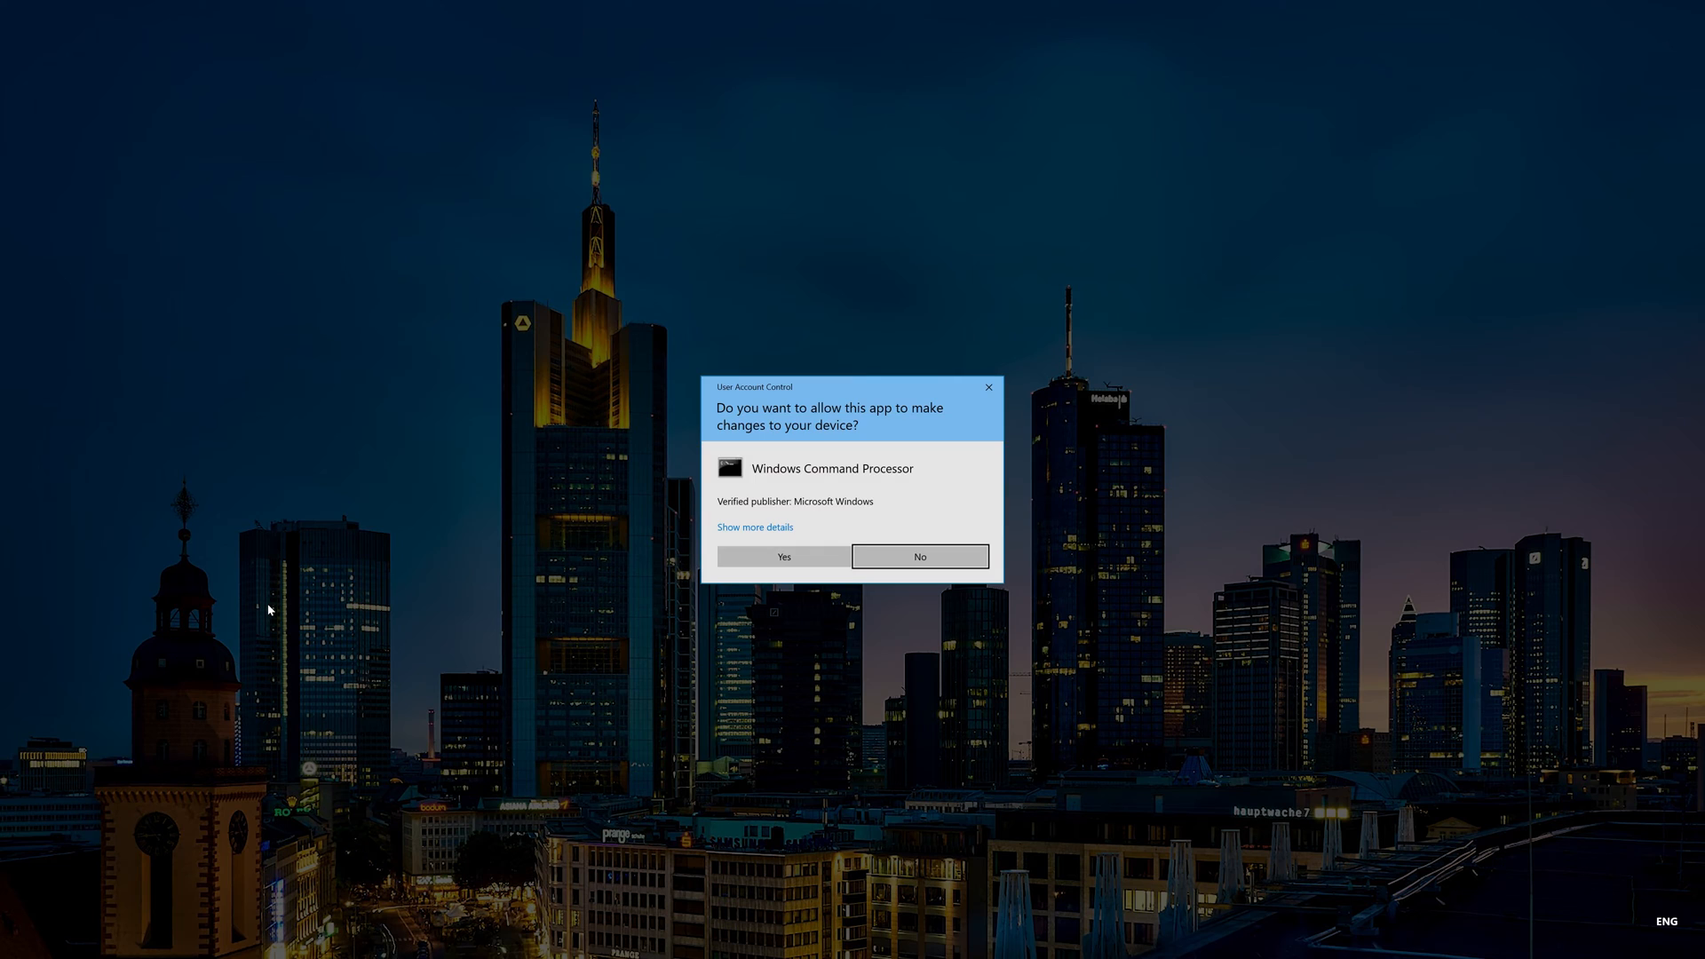
mouse_move(783, 556)
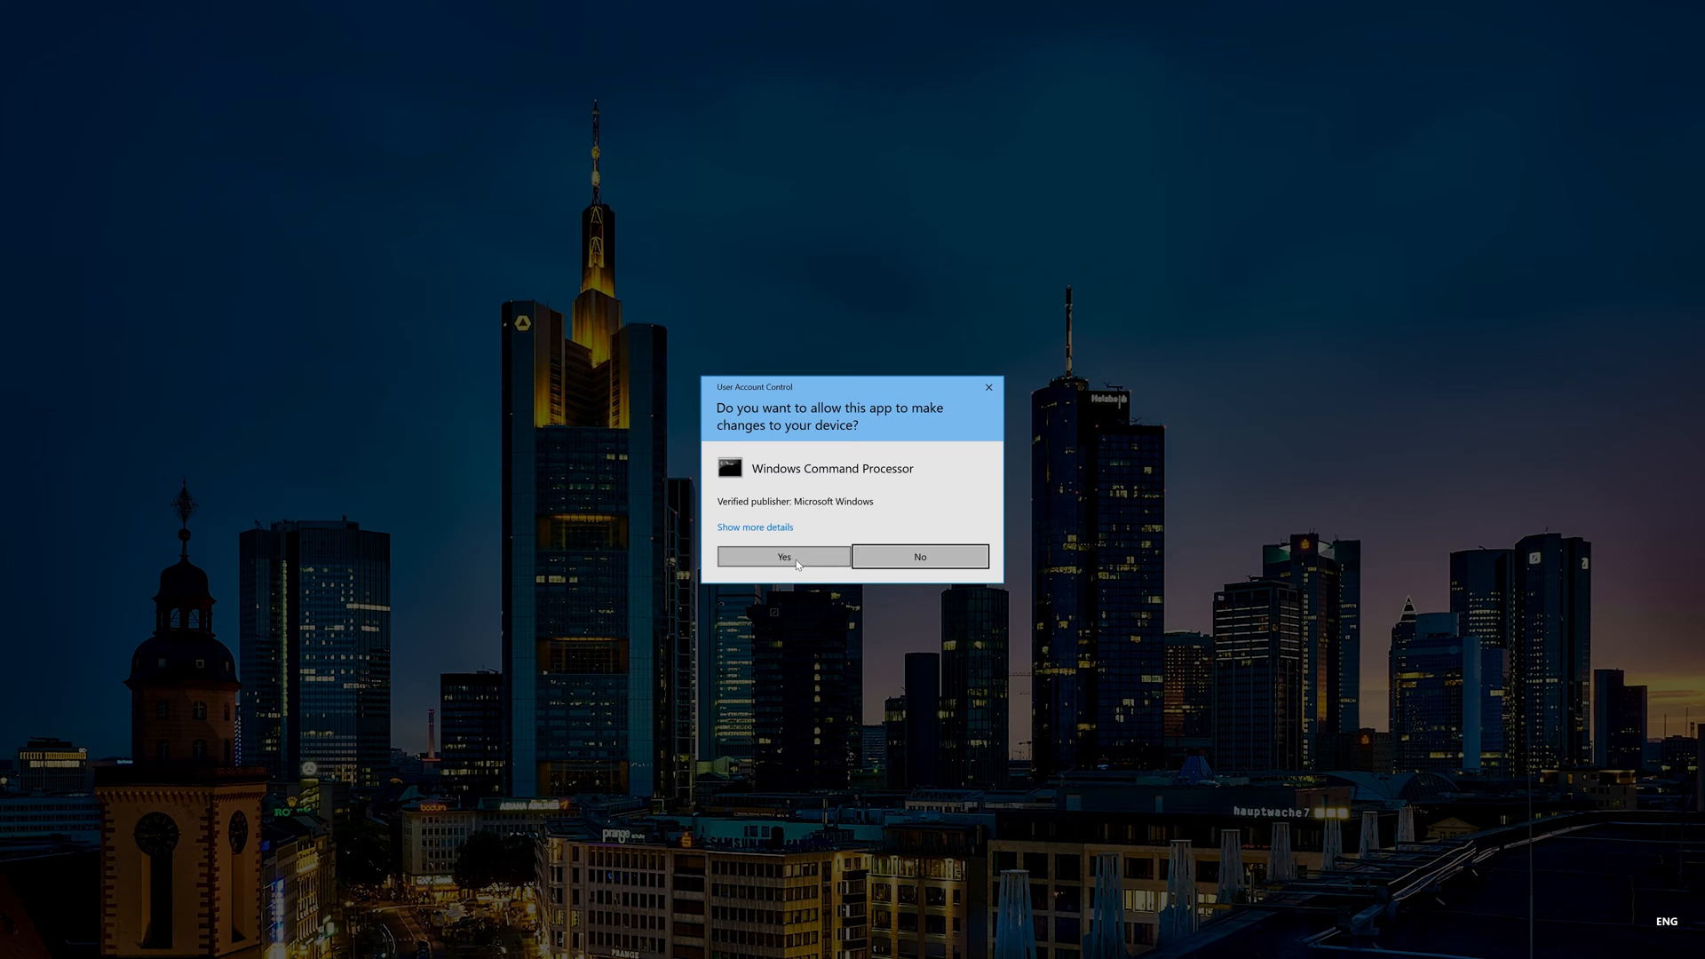
left_click(781, 556)
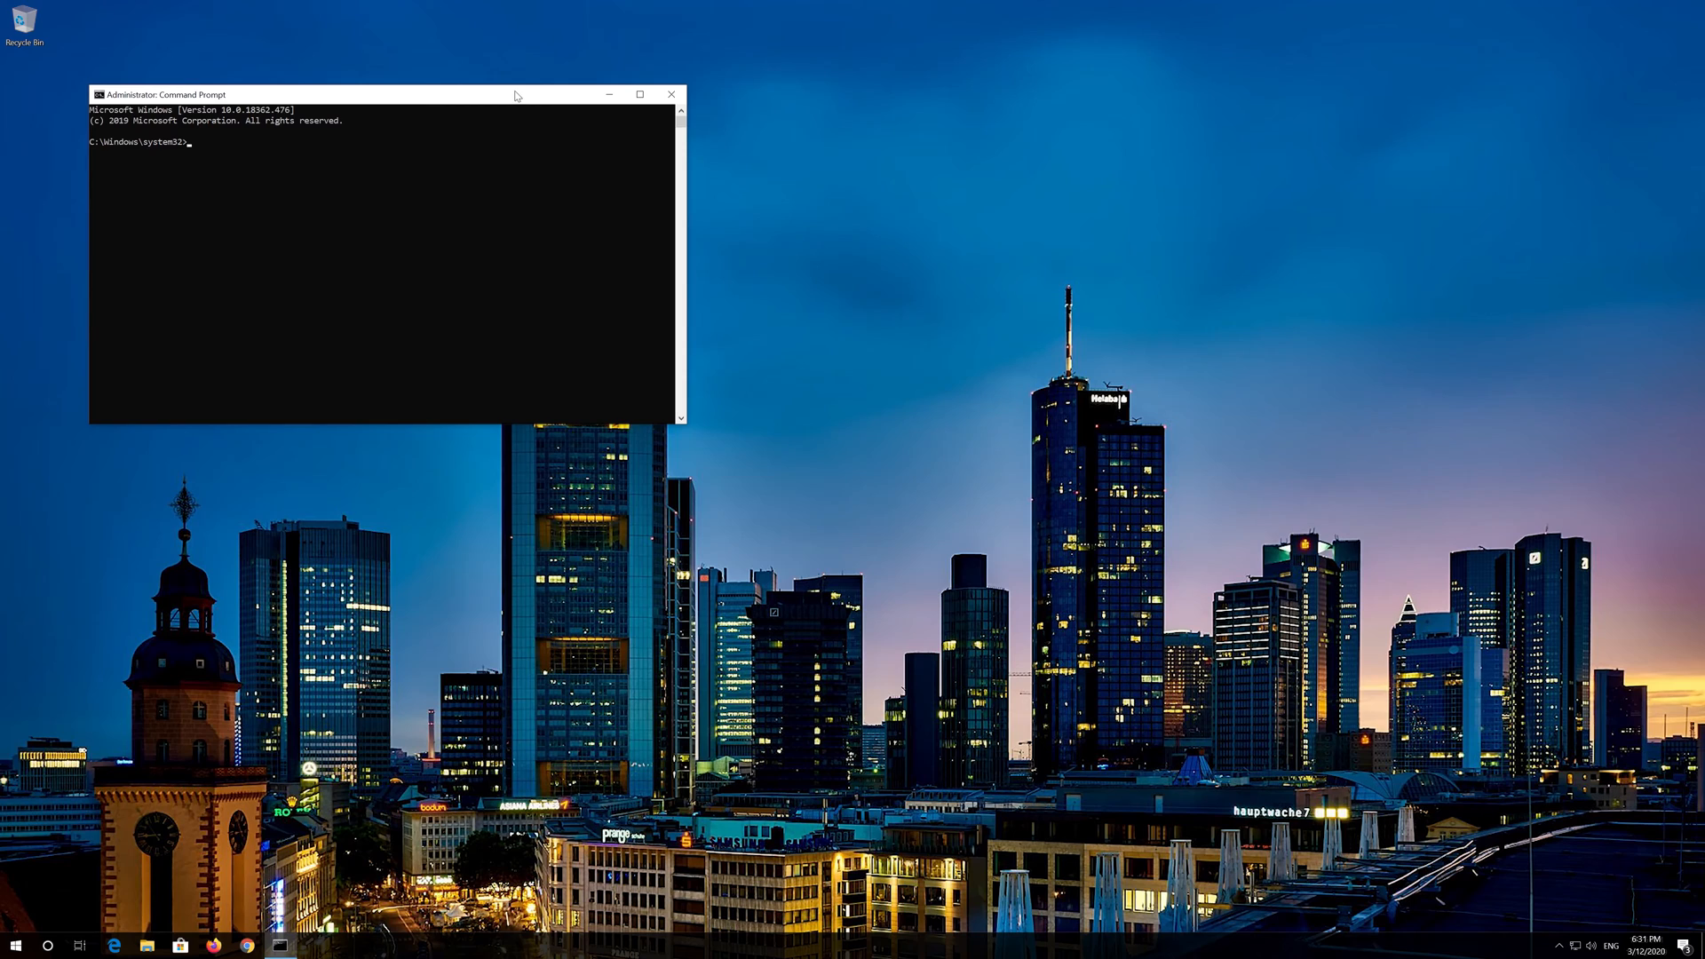
Centre the console and run netsh int ip reset logging to C:\resetlog.txt.
left_click_drag(380, 94, 775, 273)
type("netsh")
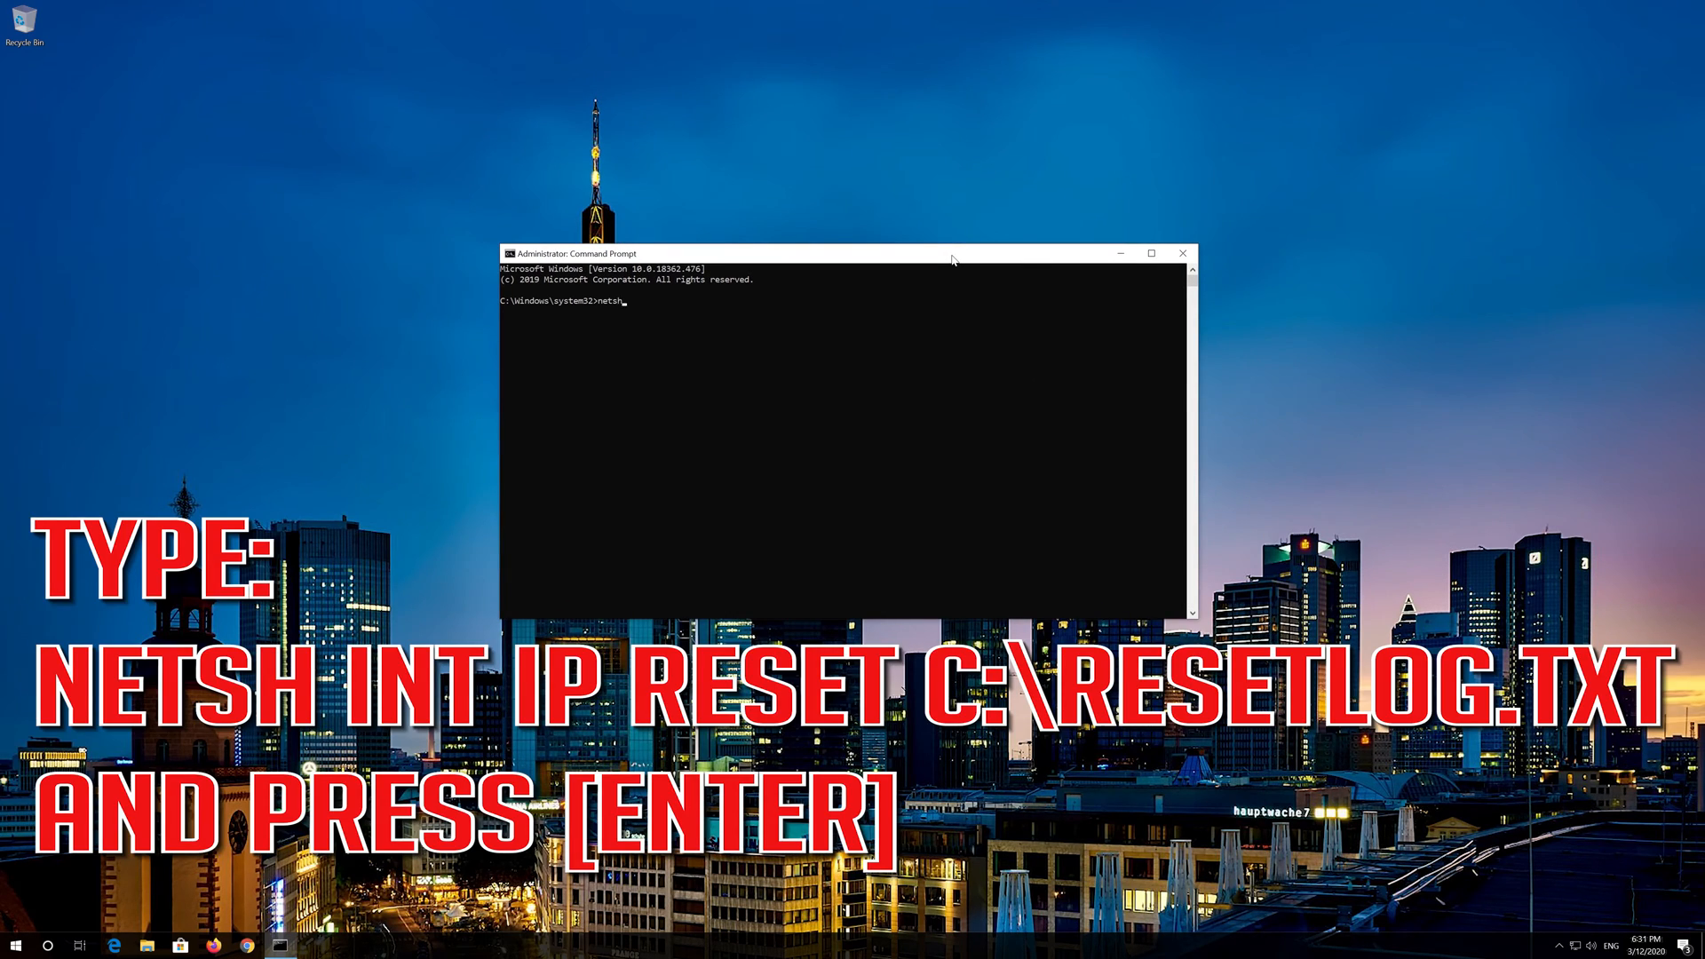
type("int")
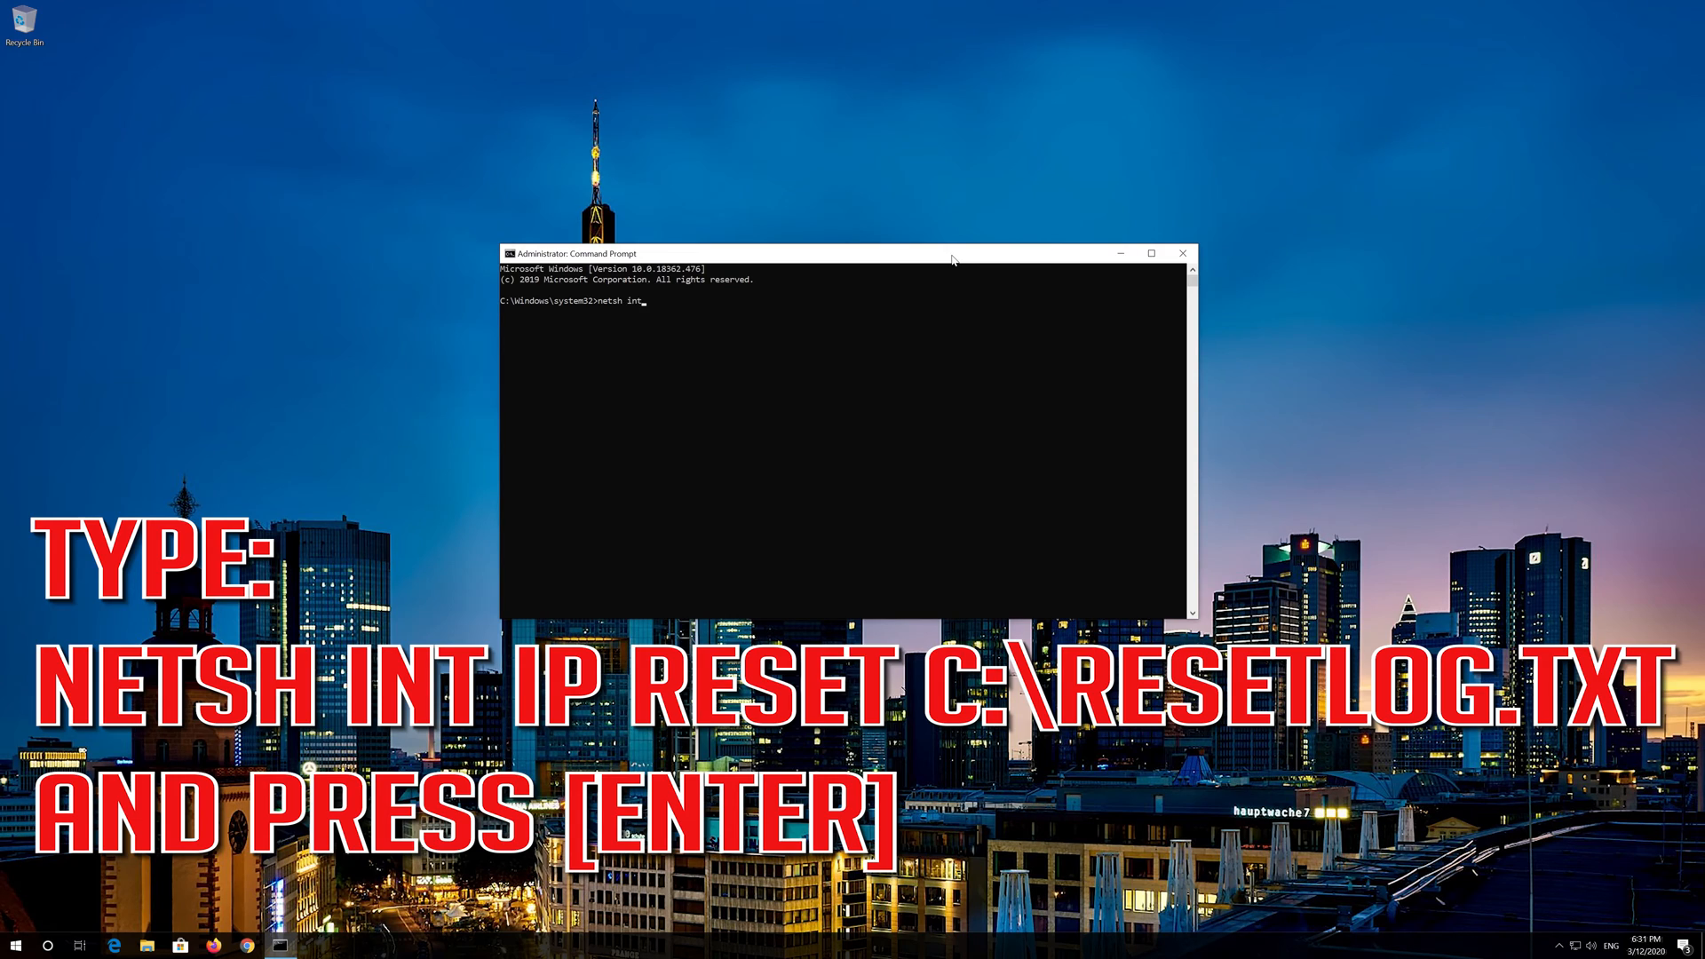
type("ip")
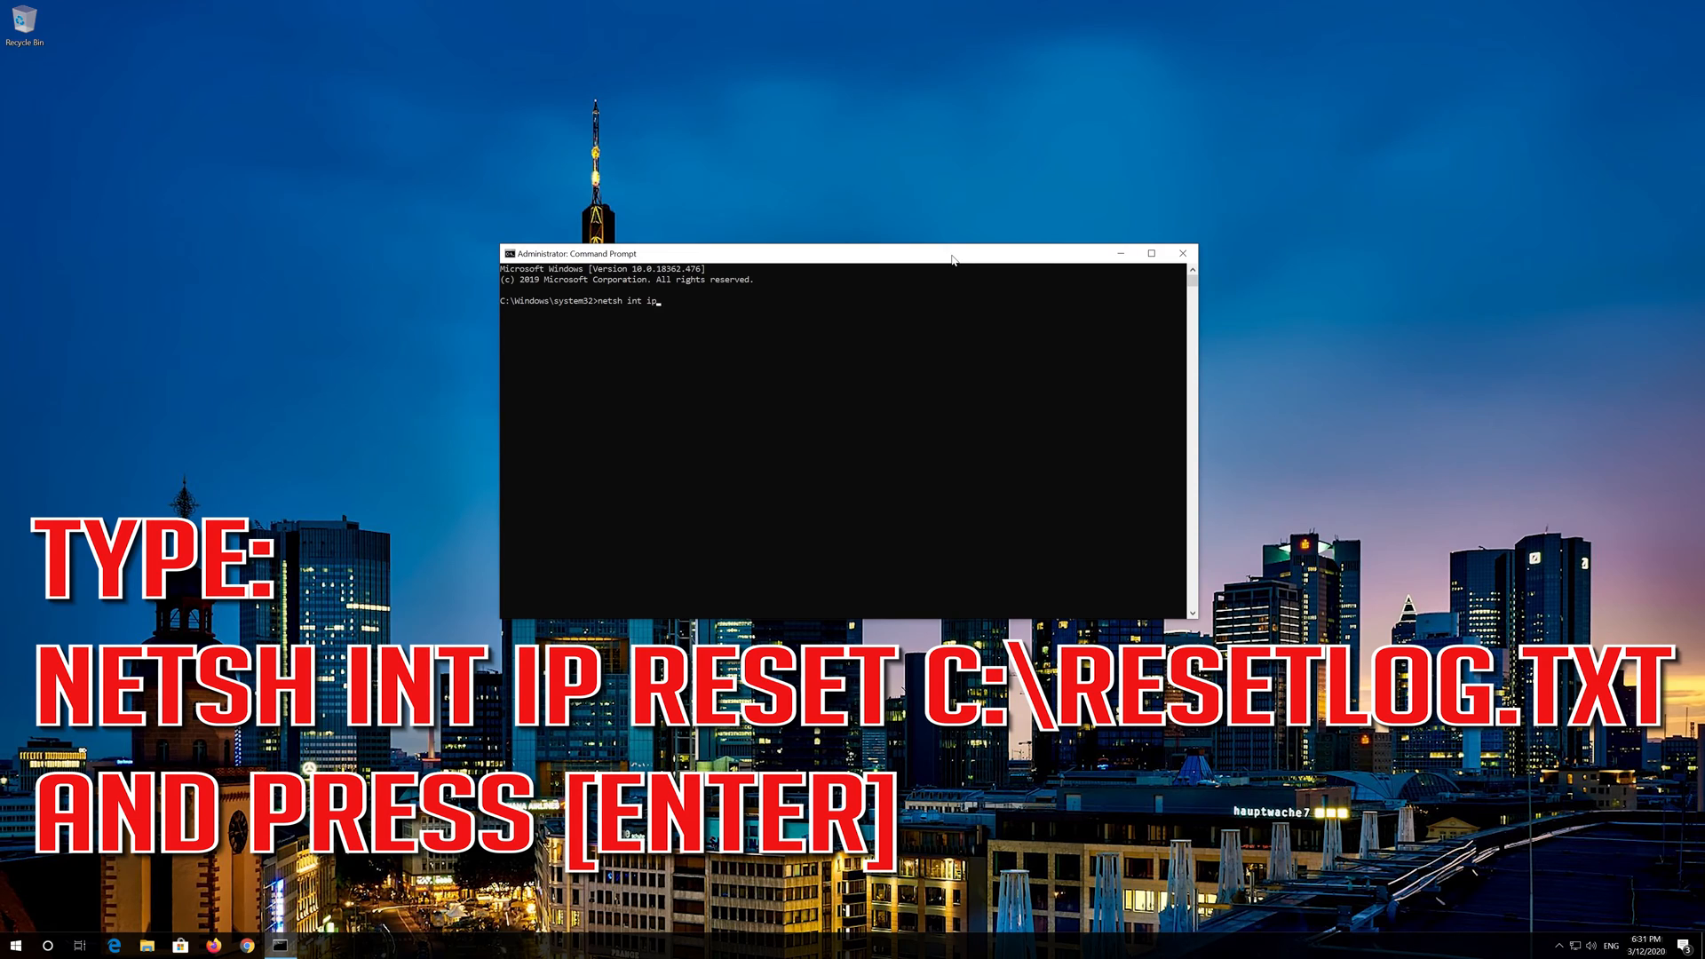
type("res")
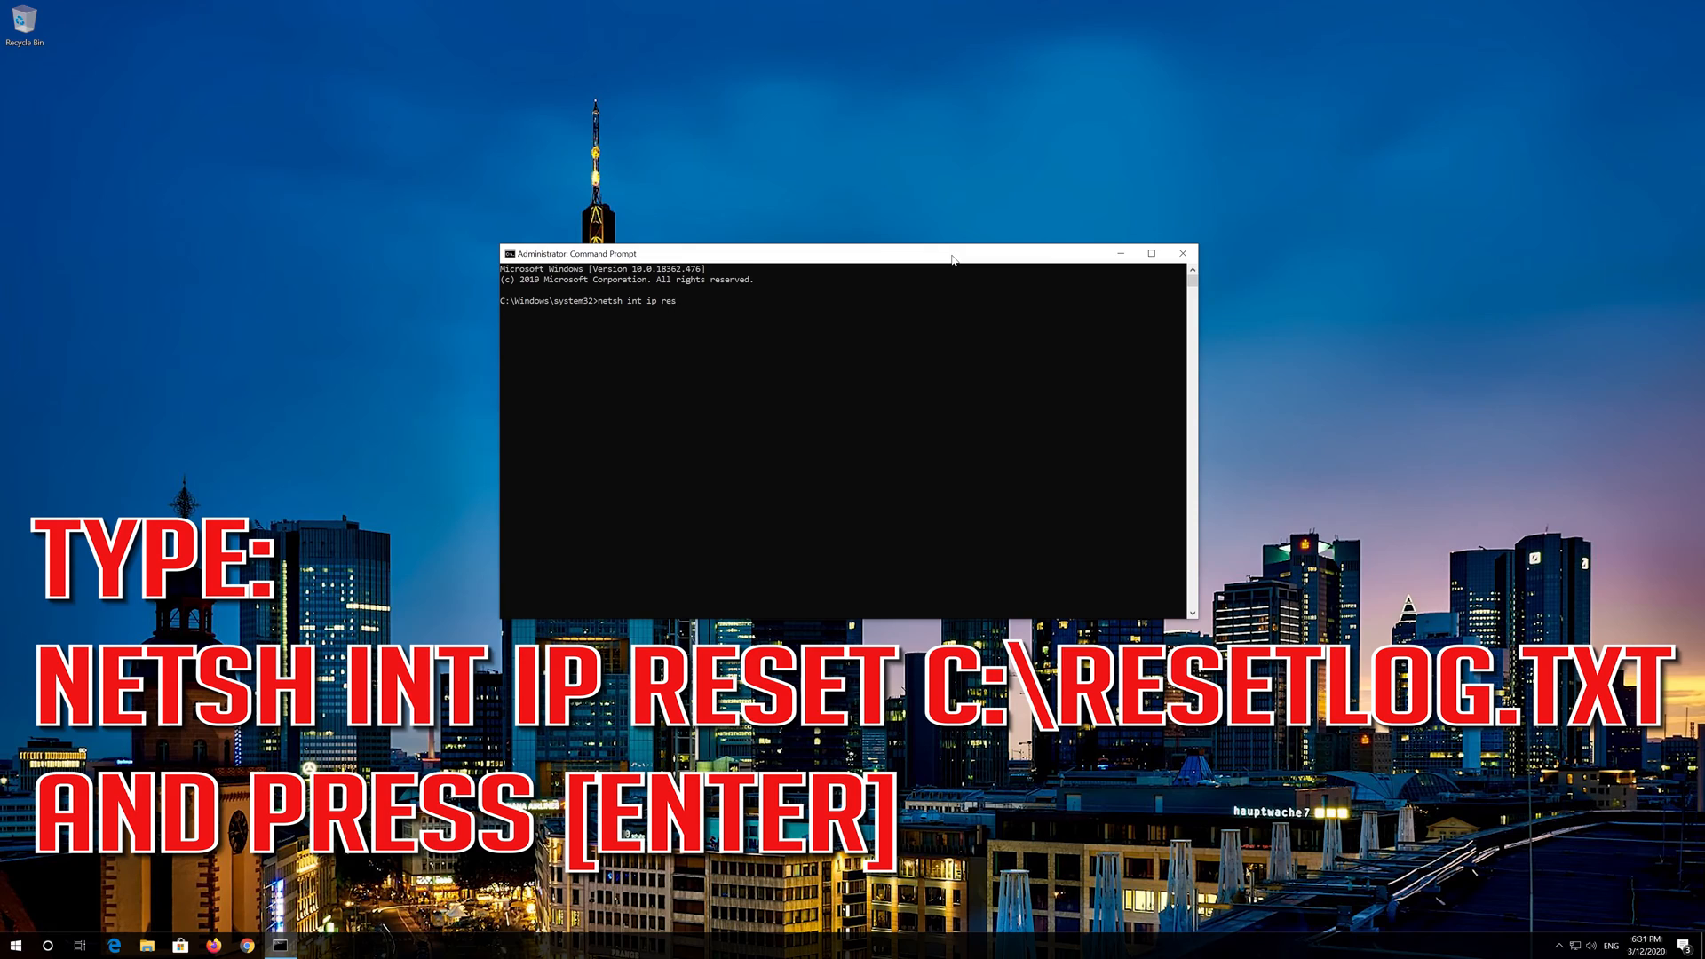
type("et")
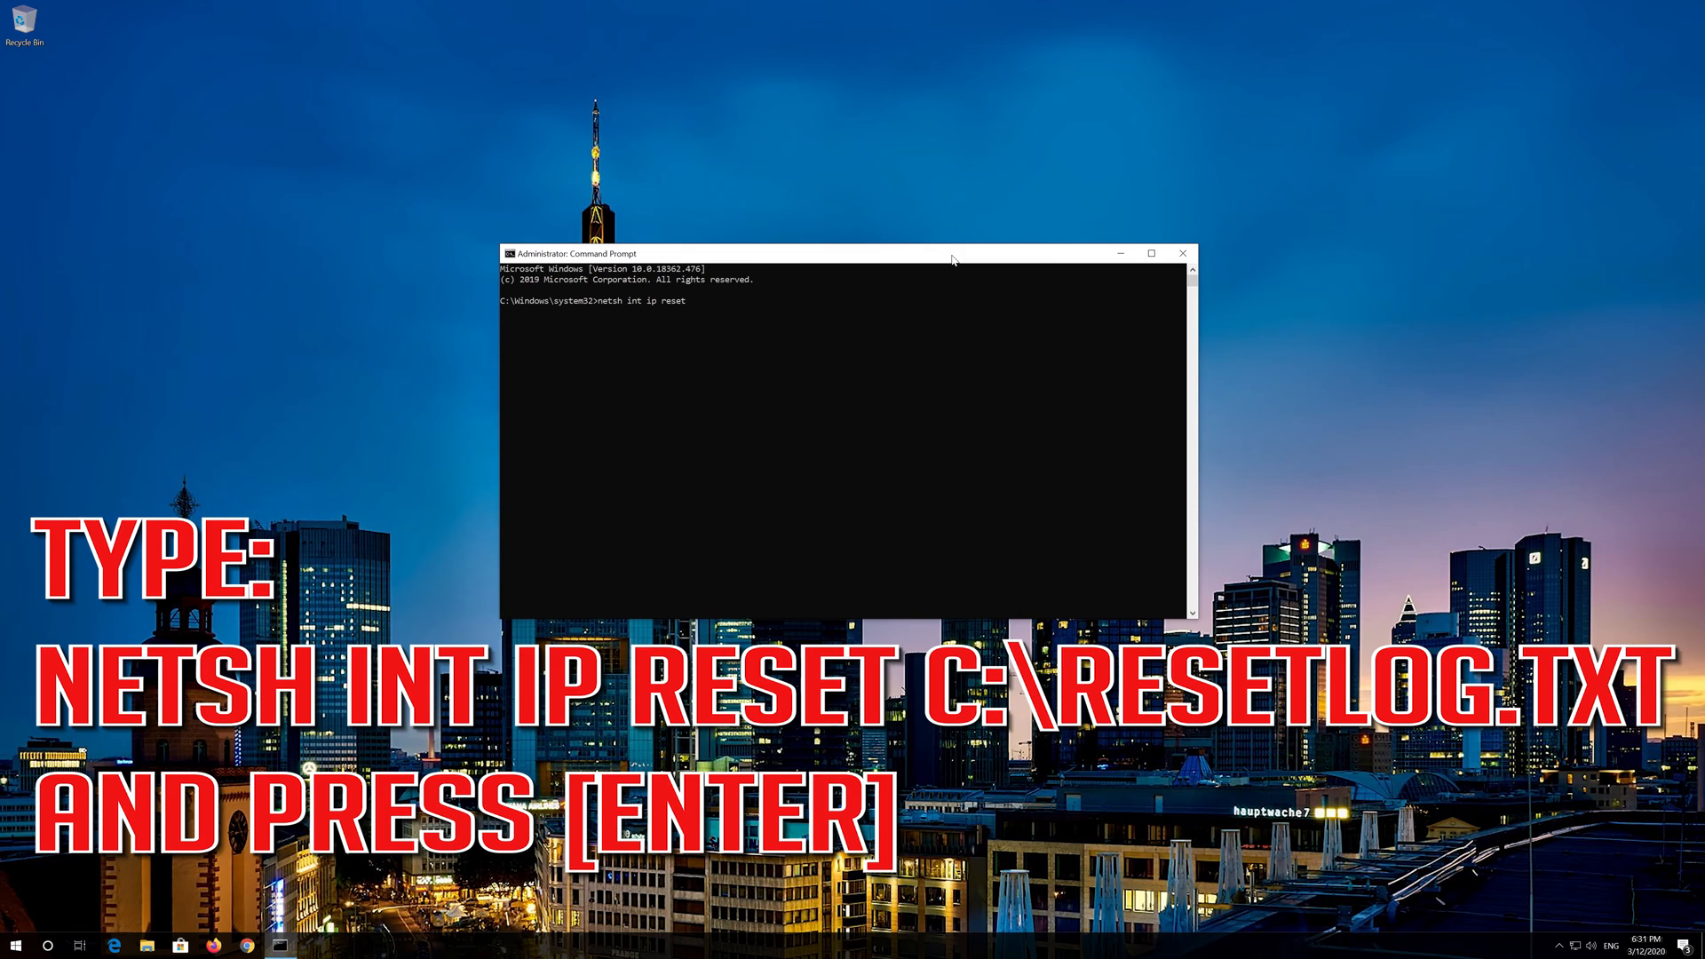
type("C:\\resetl")
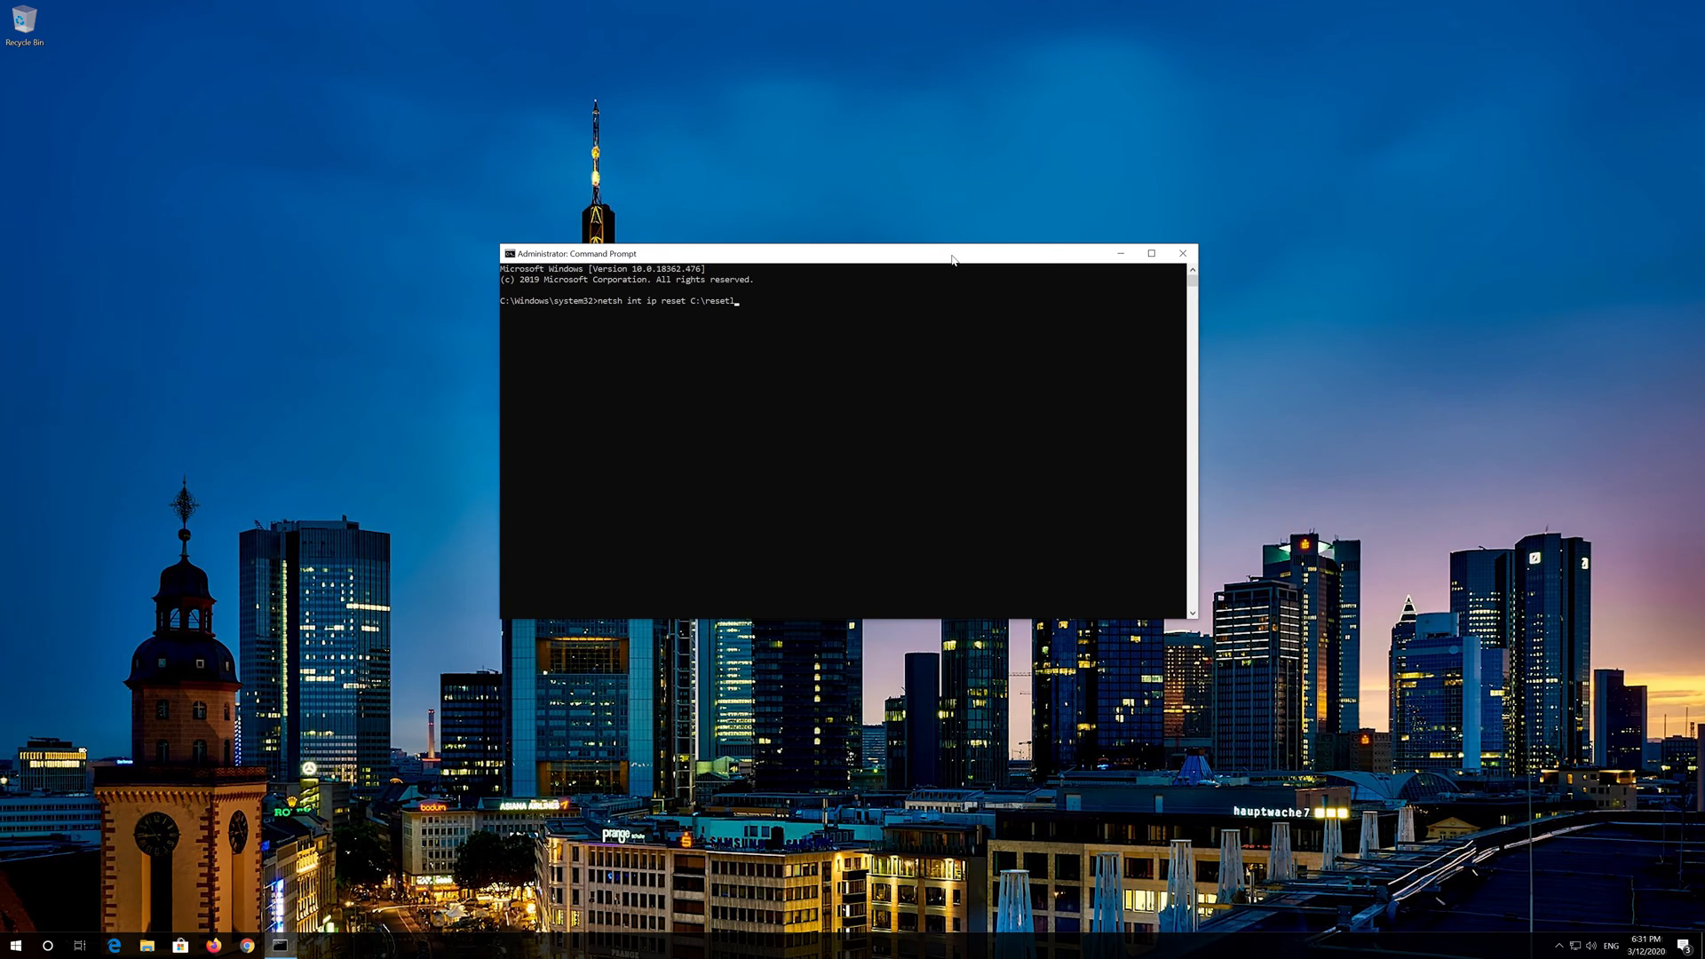
type("og.")
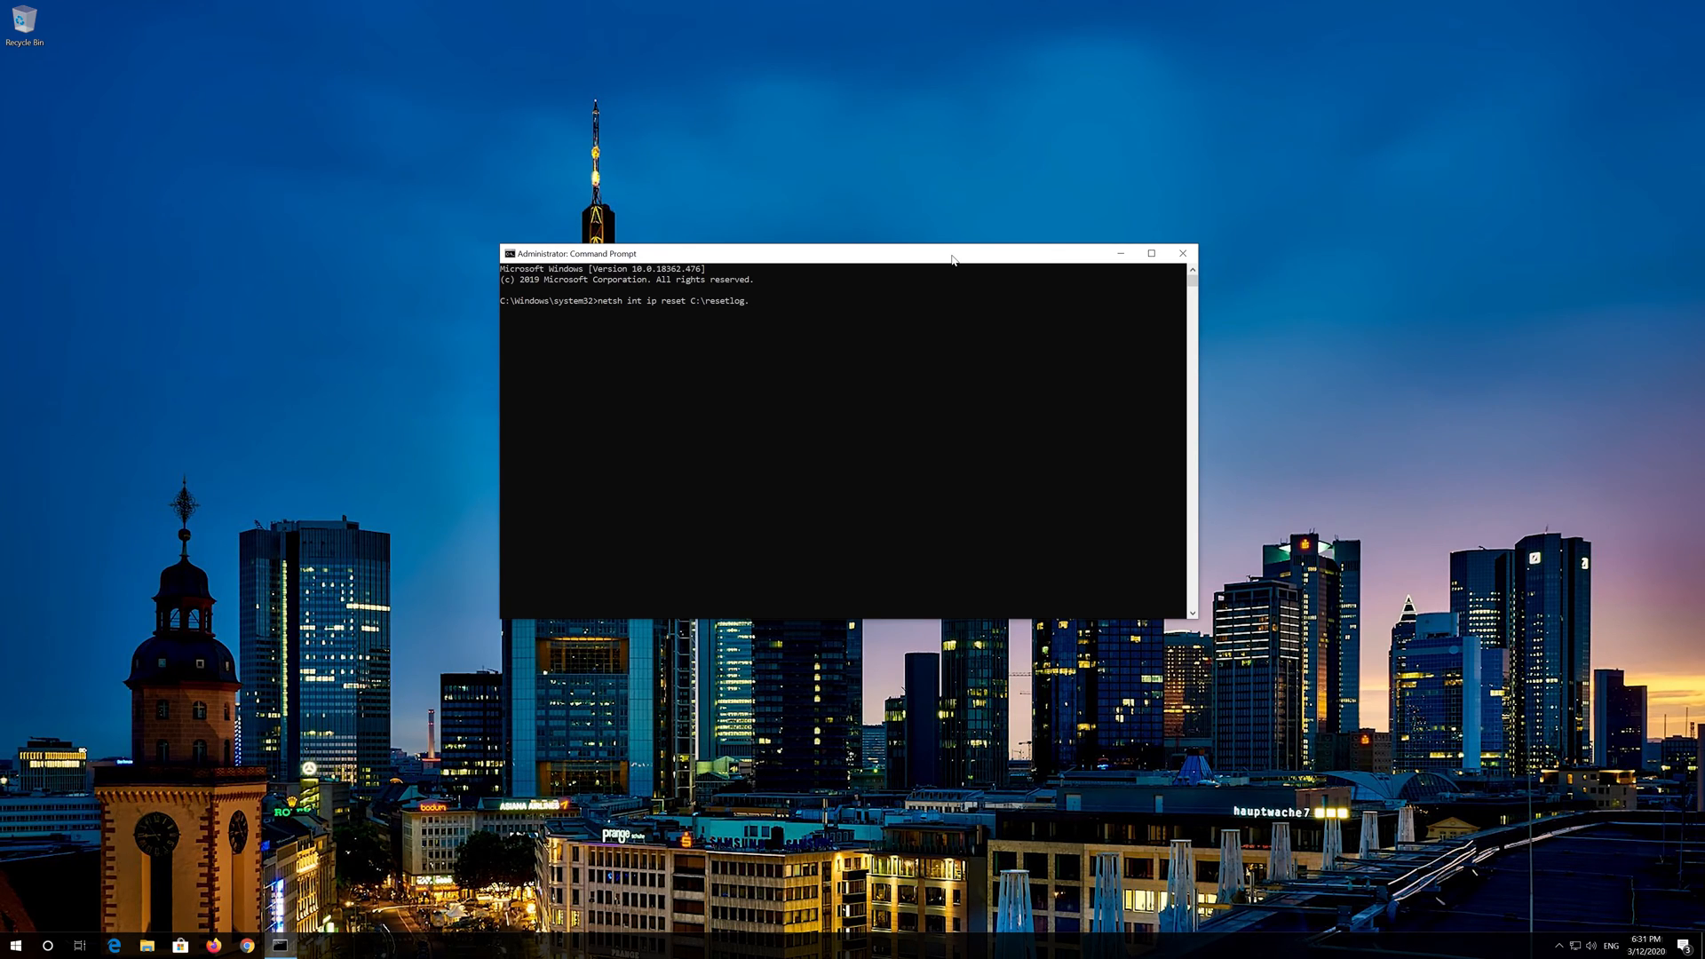
type("txt")
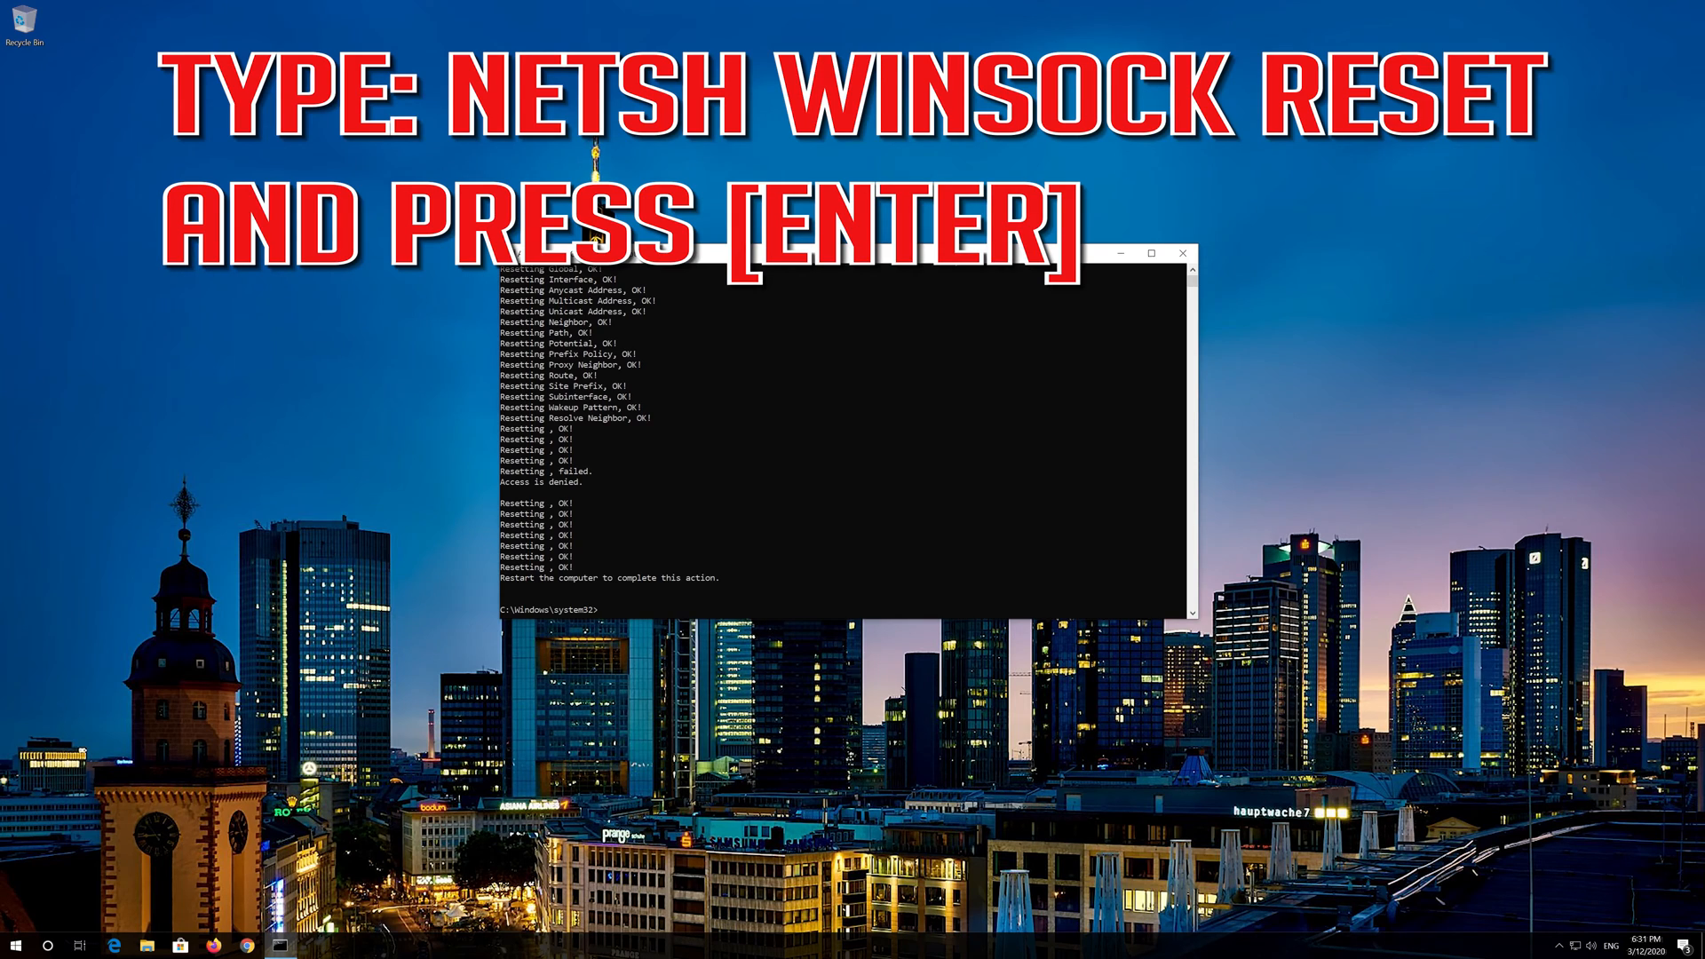
Run netsh winsock reset so the Winsock Catalog is reset and a restart is requested.
type("netsh")
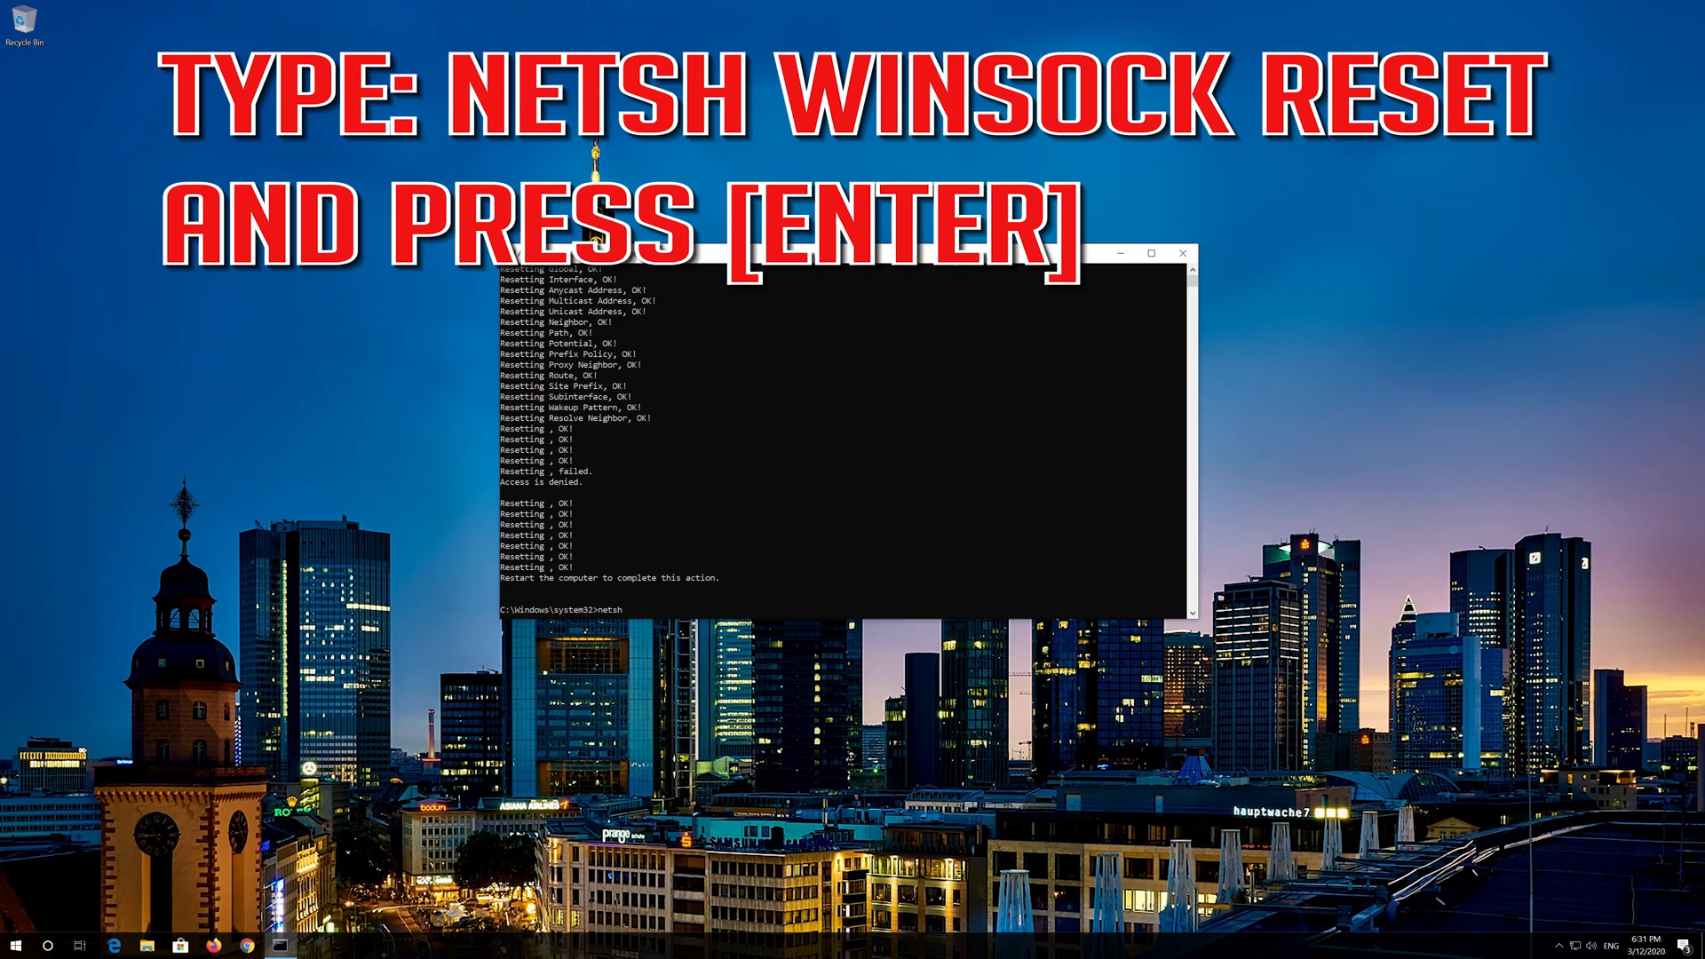
type("winsock res")
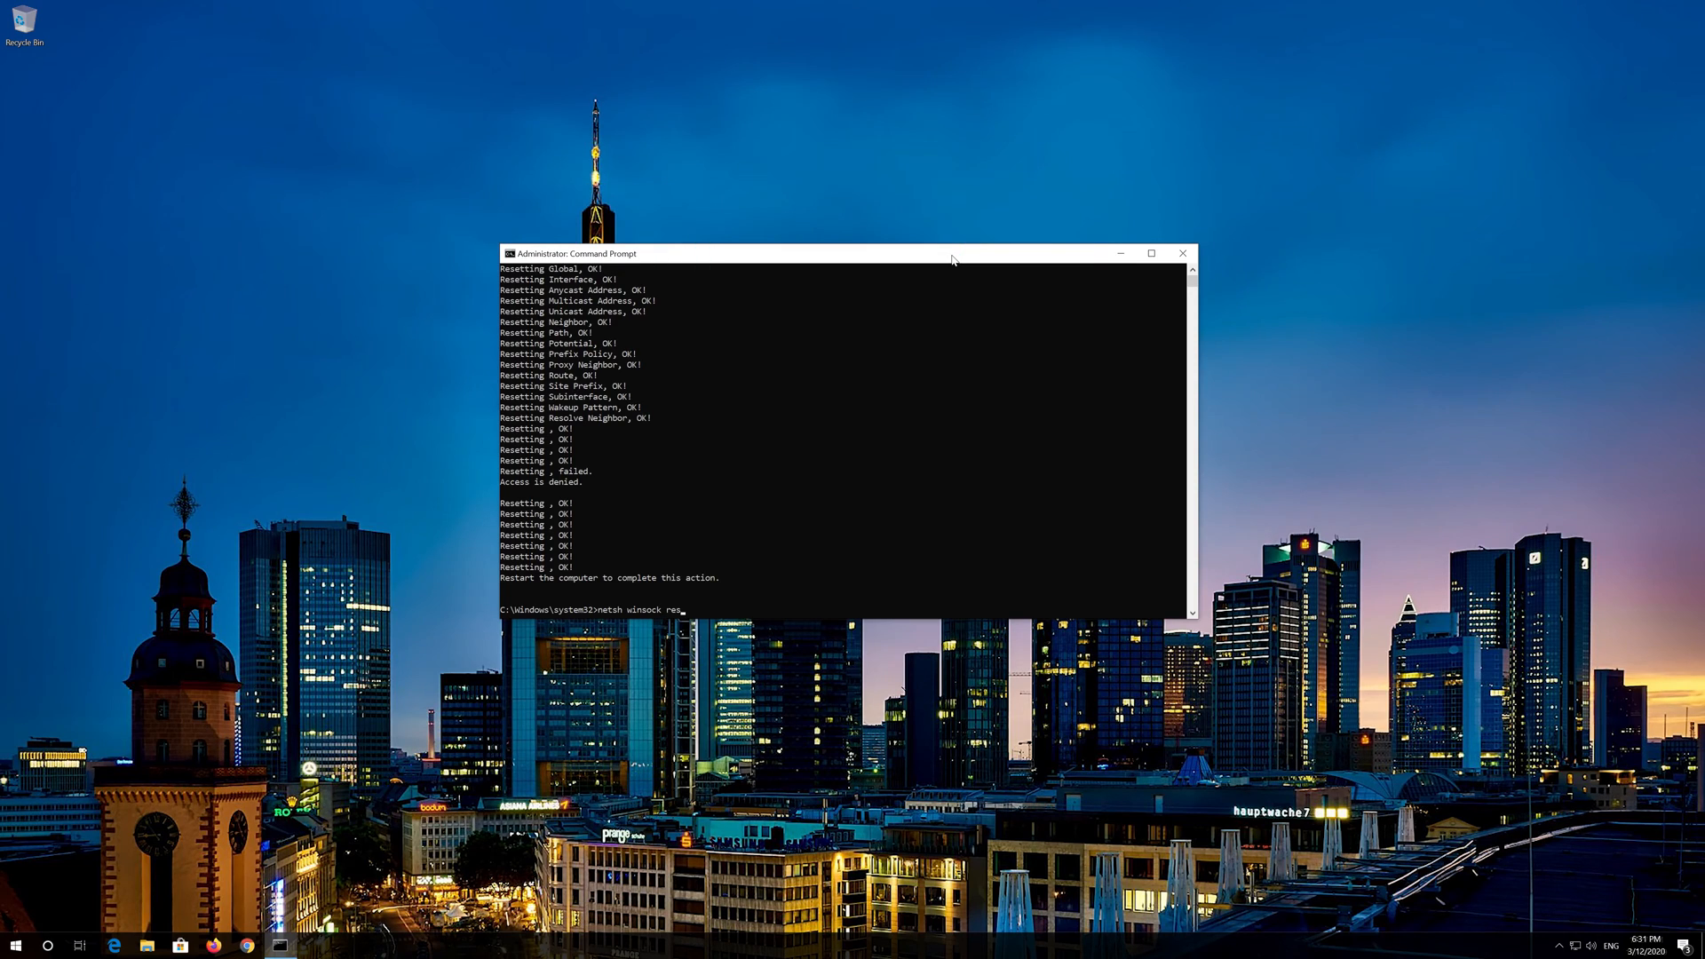
type("et")
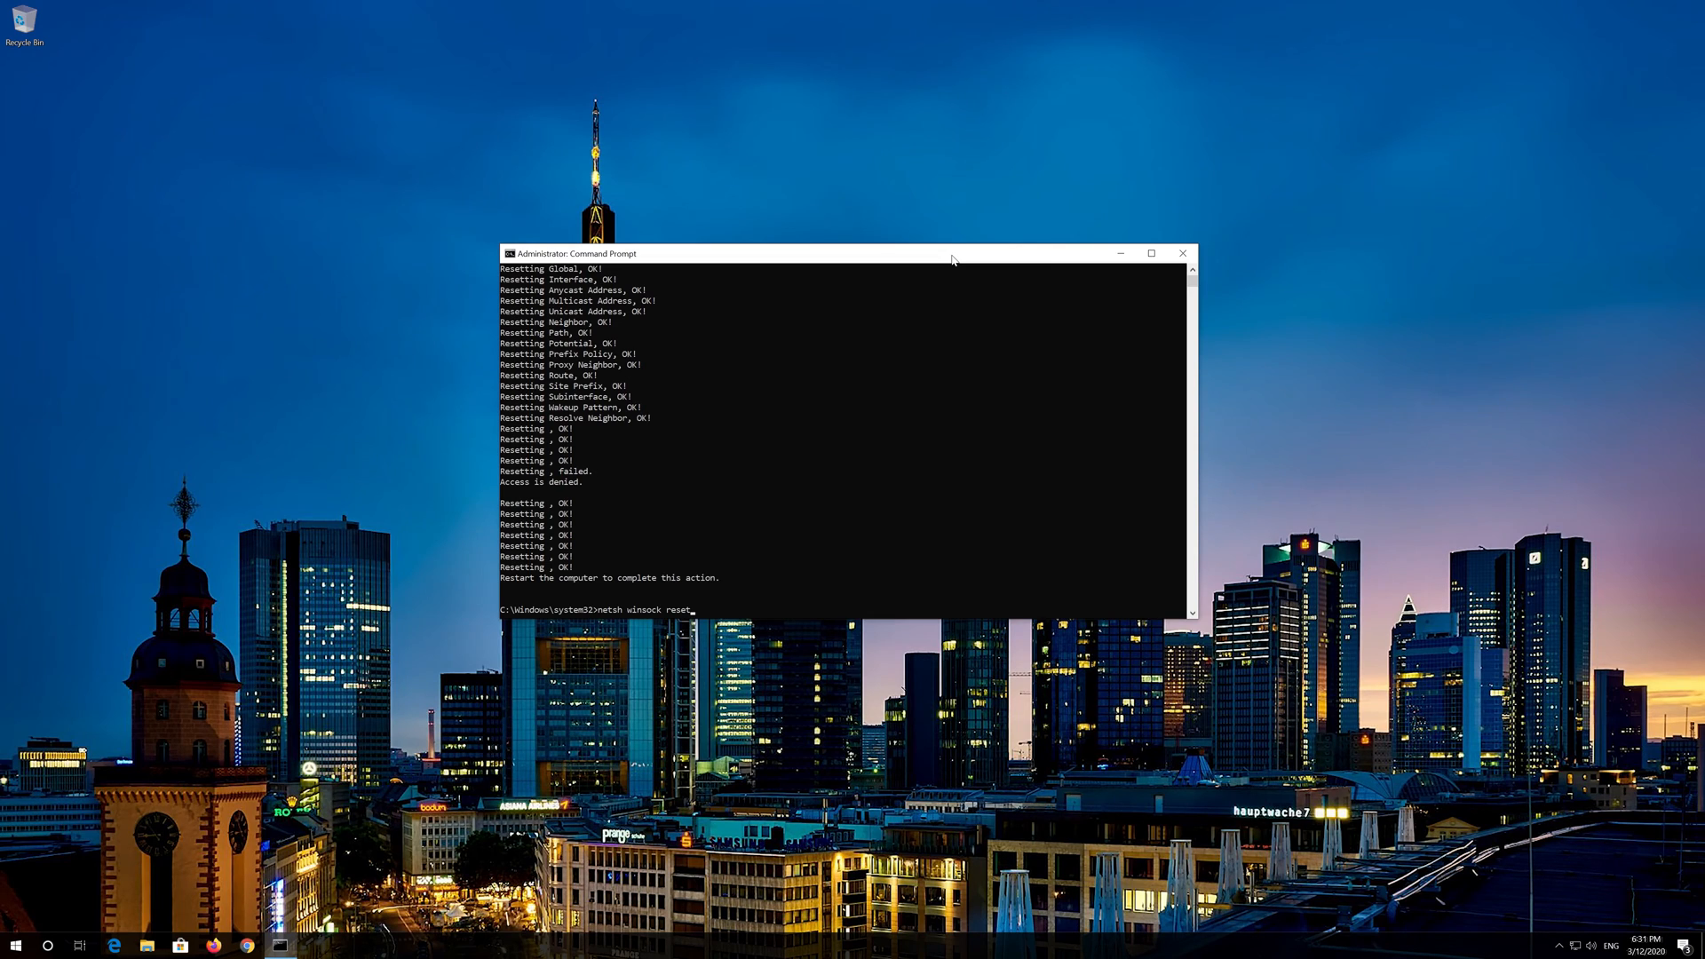
key("Return")
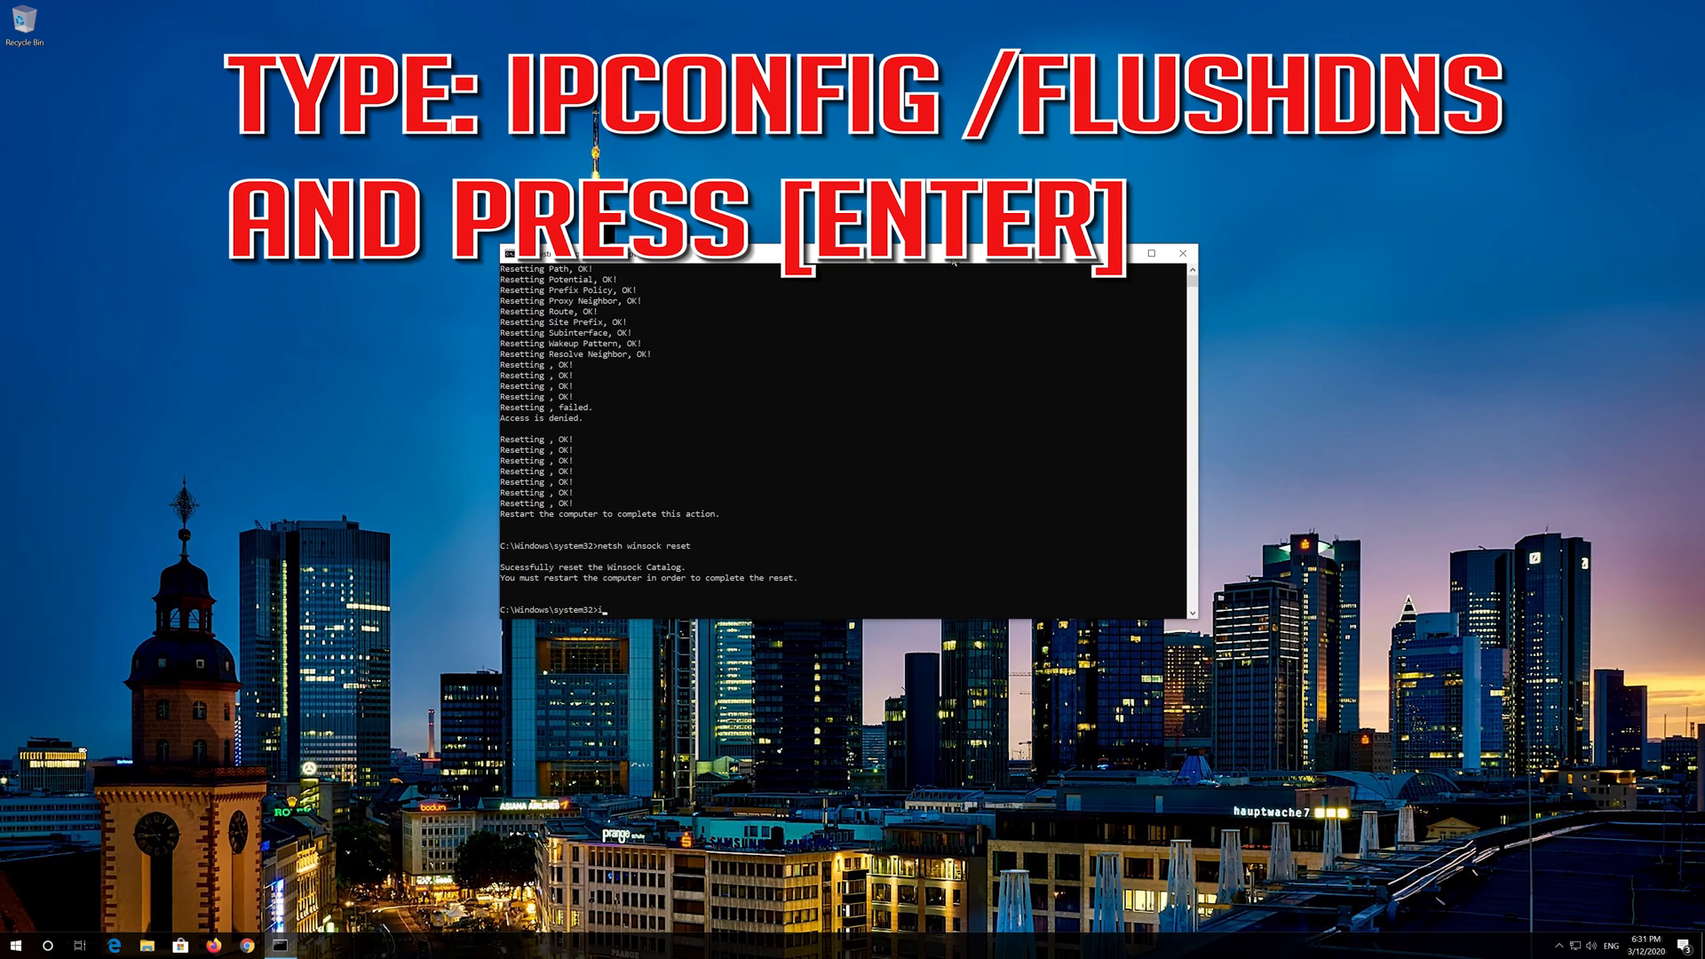
Run ipconfig /flushdns to flush the DNS cache, then exit the console.
type("ipconfig")
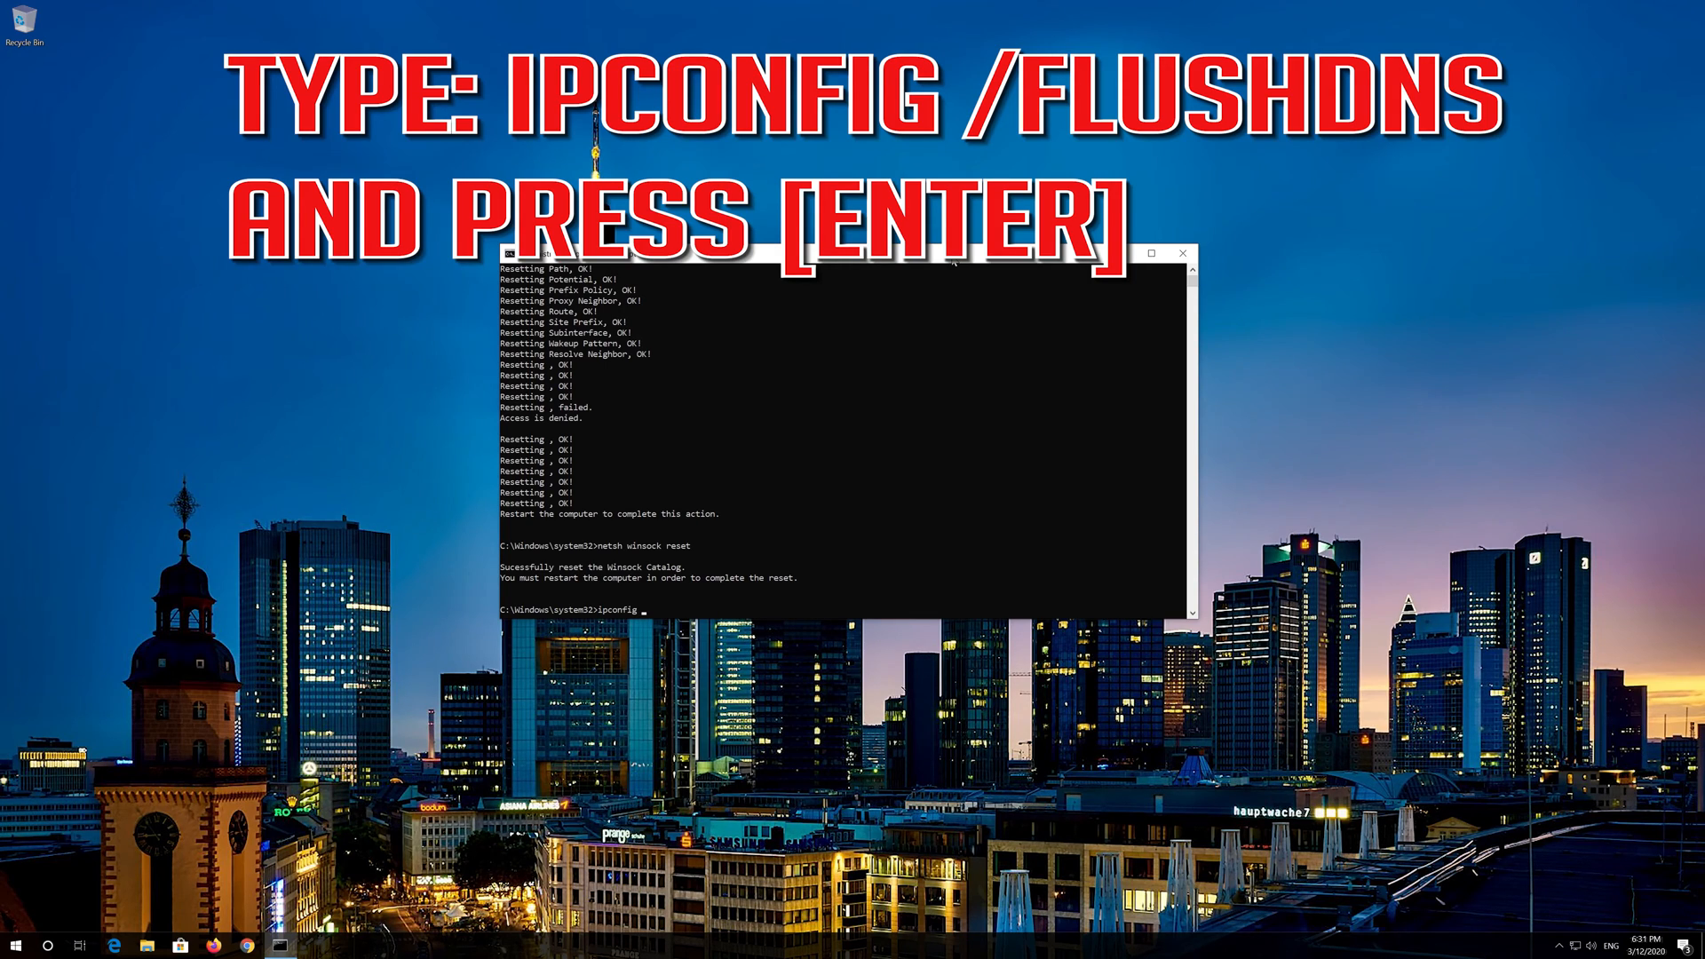
type("/flush")
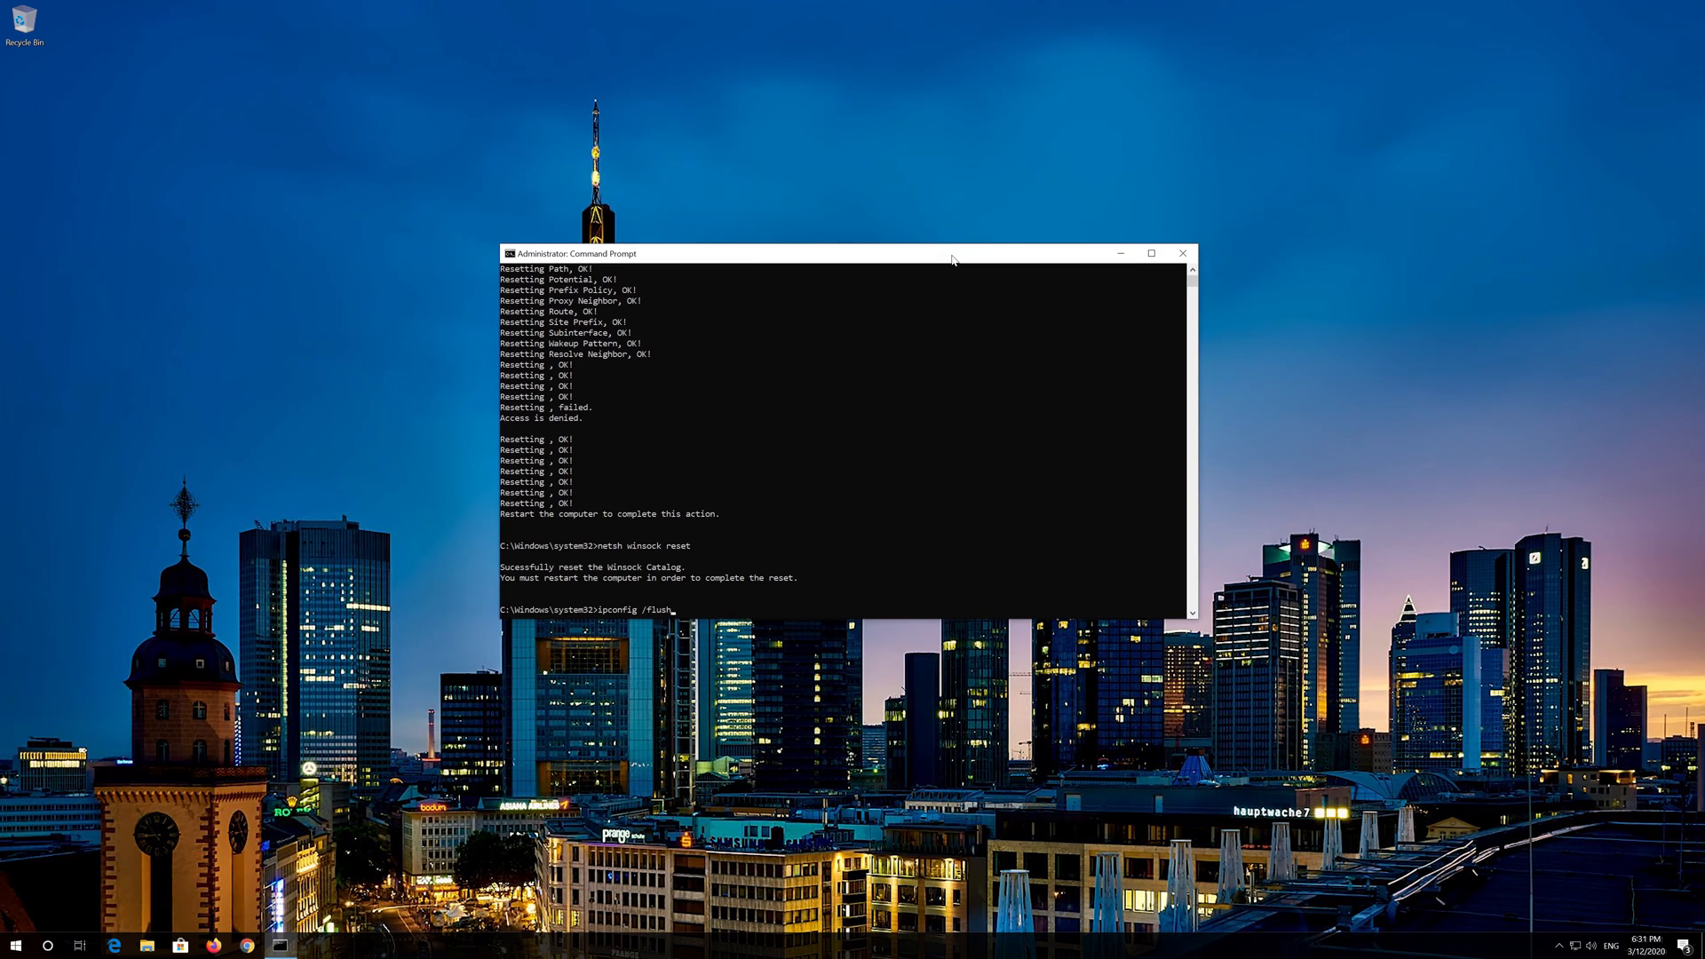
type("dns")
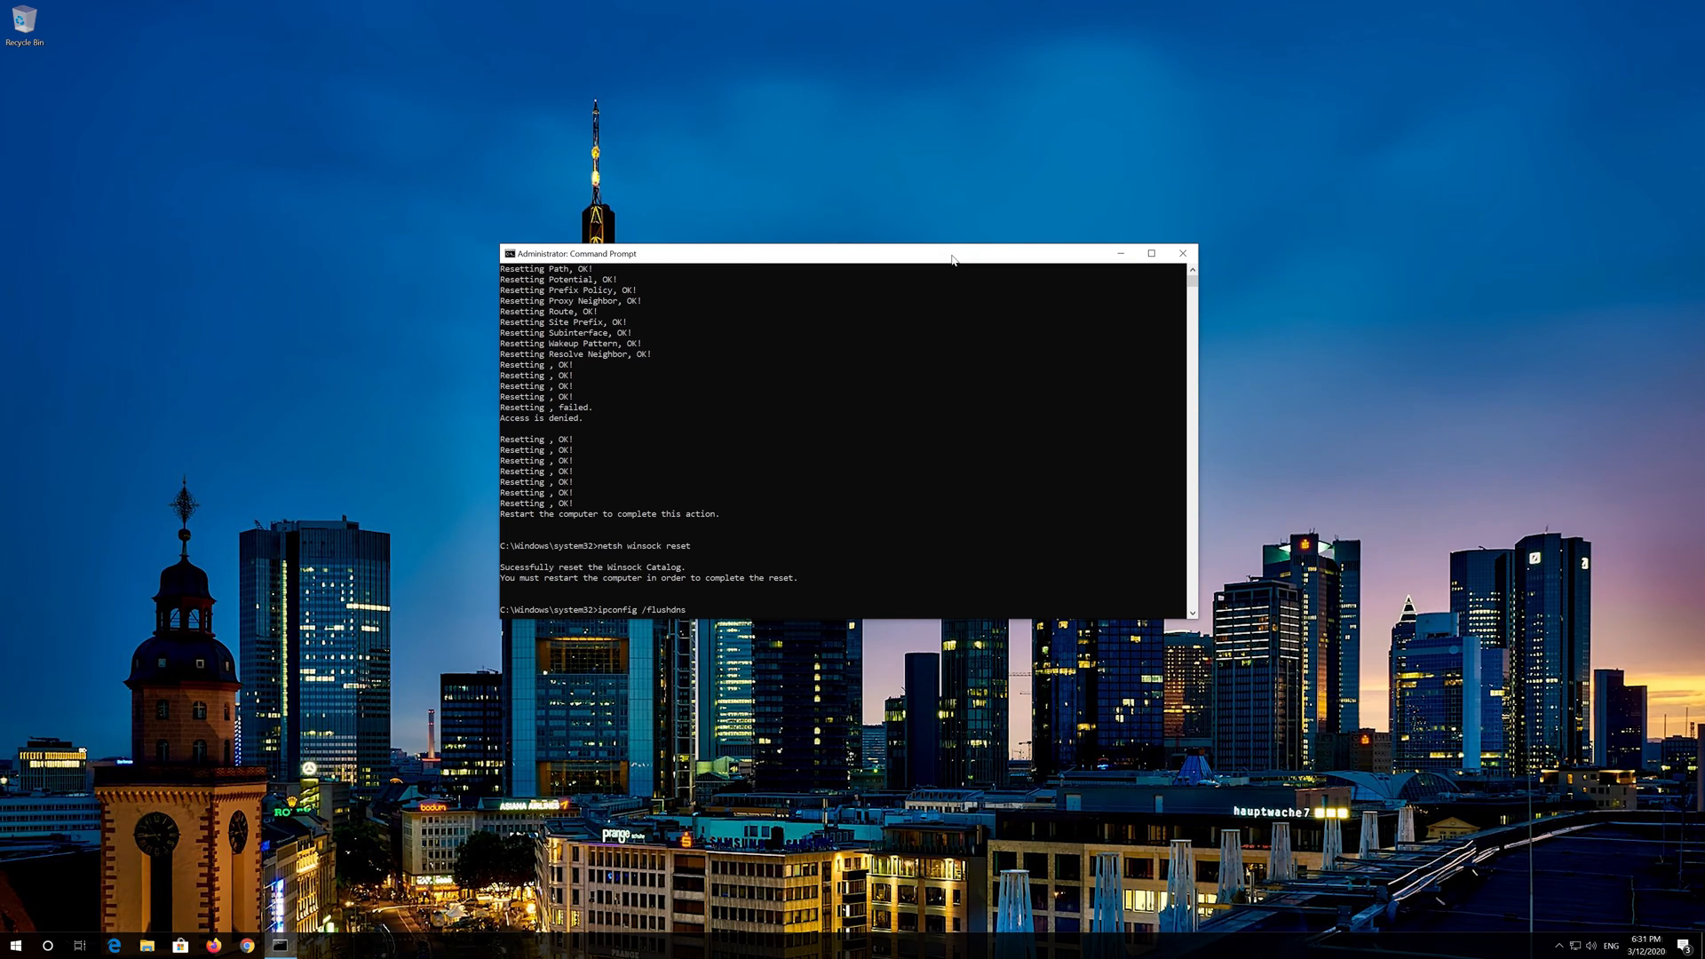
key("Return")
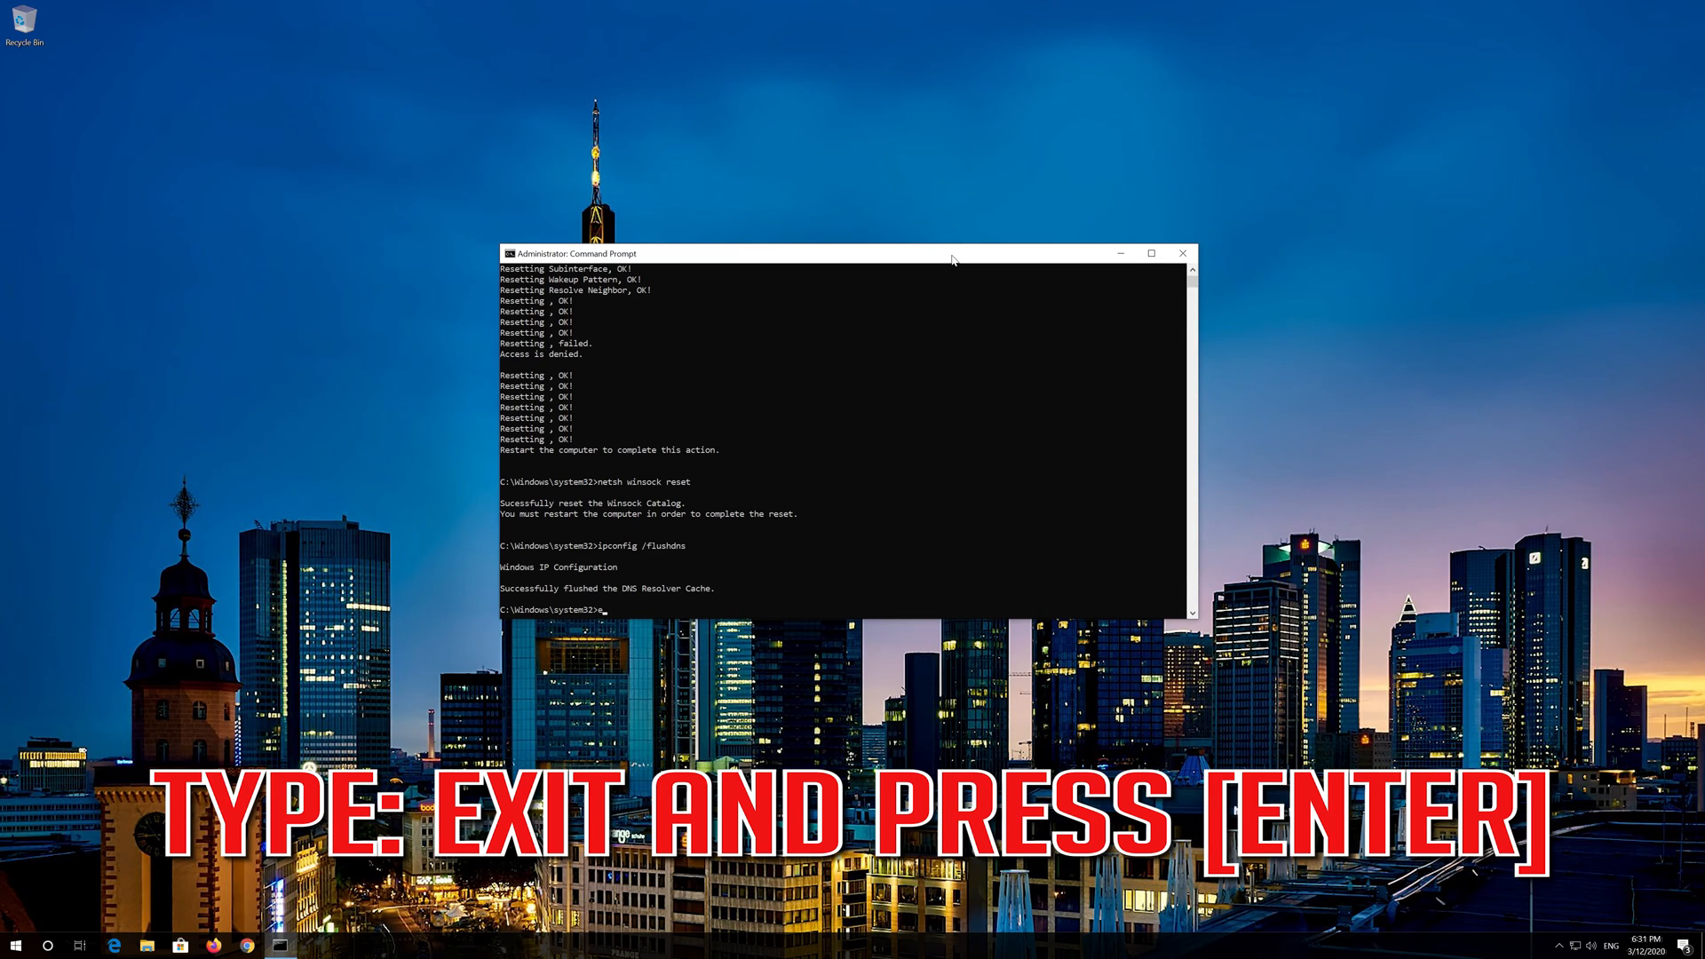
type("exit")
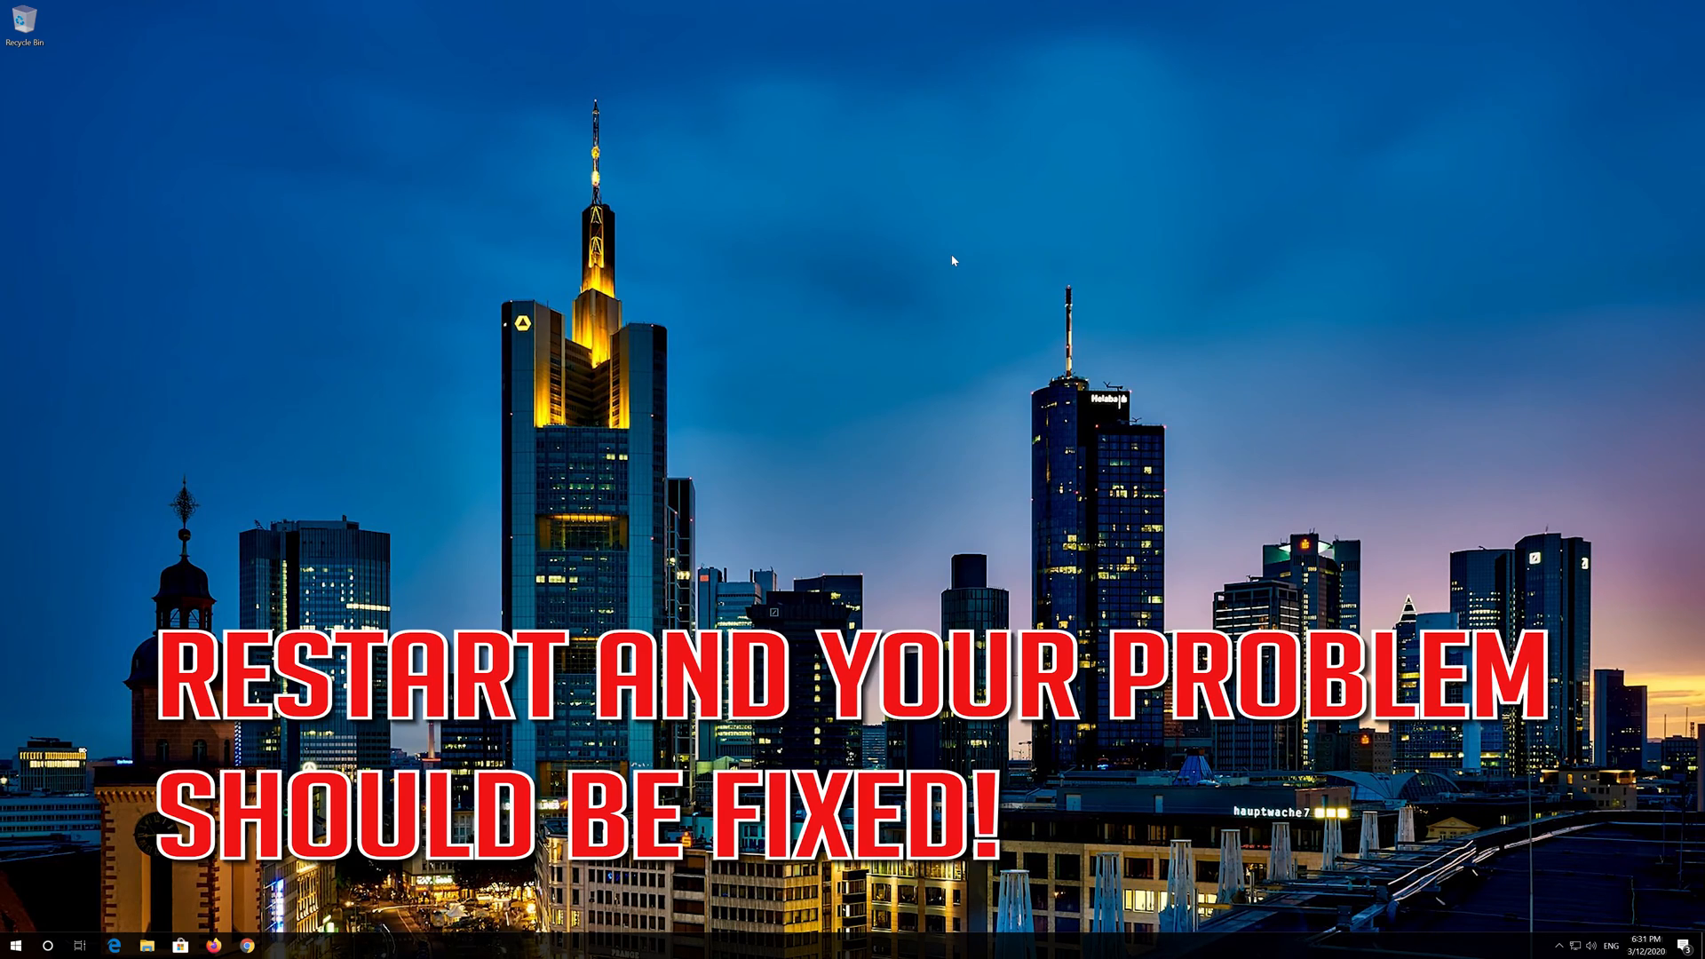
Open Windows Settings from the Start menu's expanded shortcut list.
left_click(16, 945)
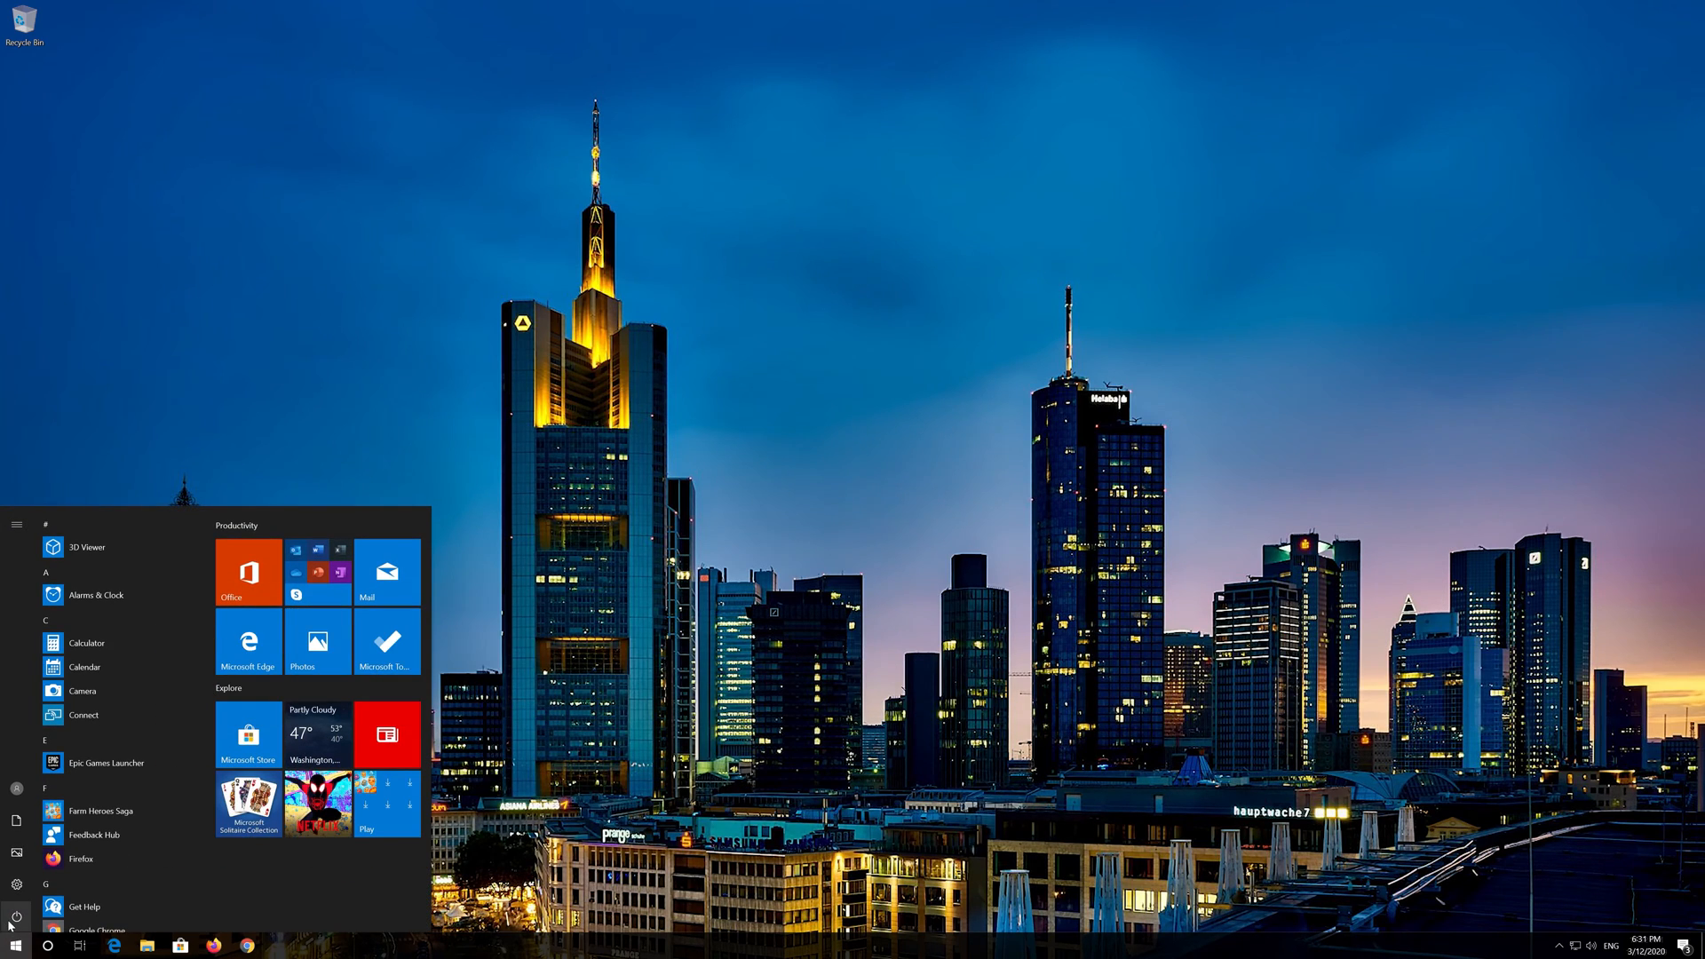
left_click(16, 916)
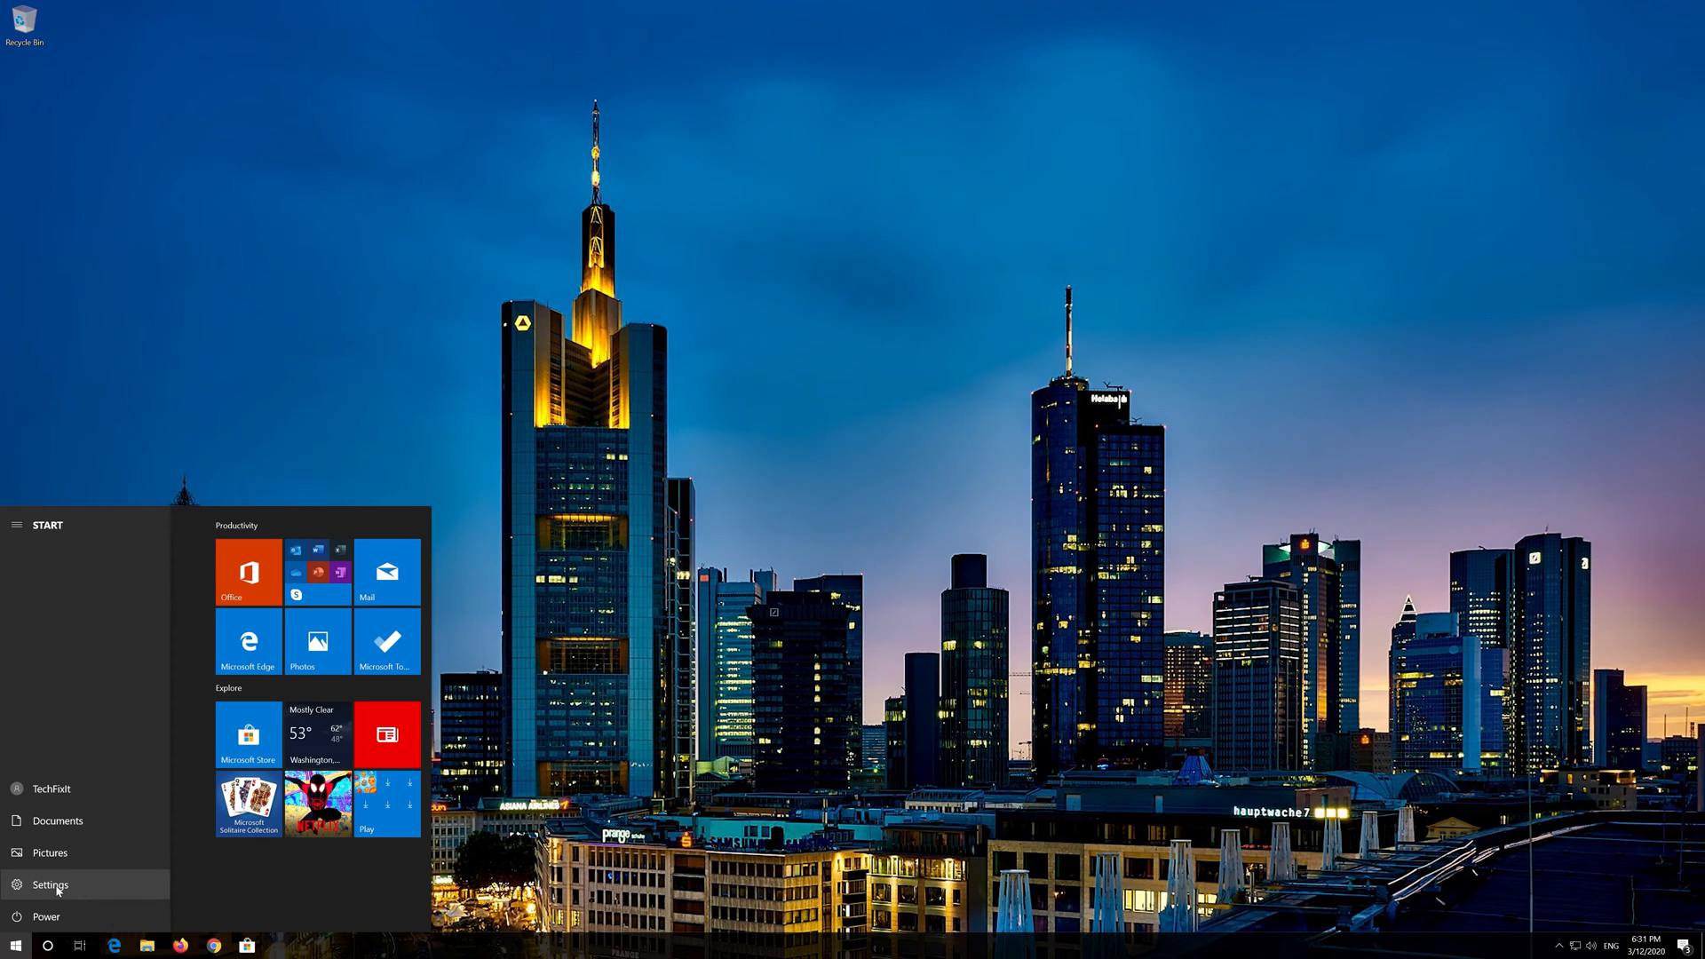
left_click(50, 885)
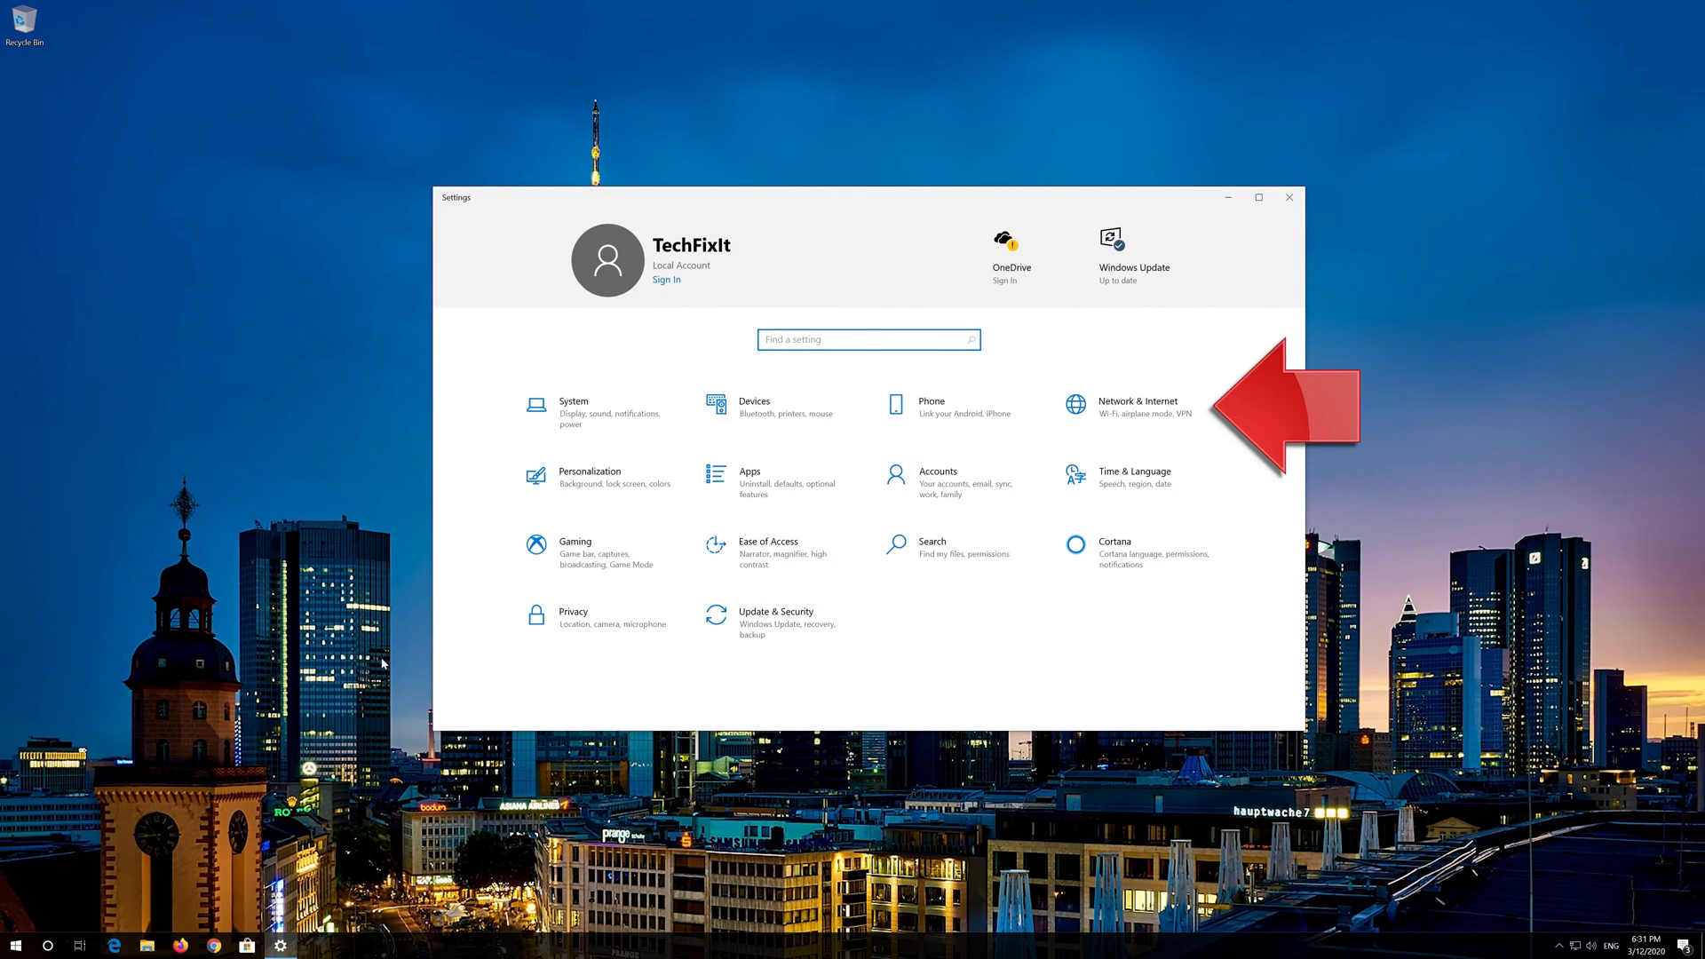
mouse_move(1141, 410)
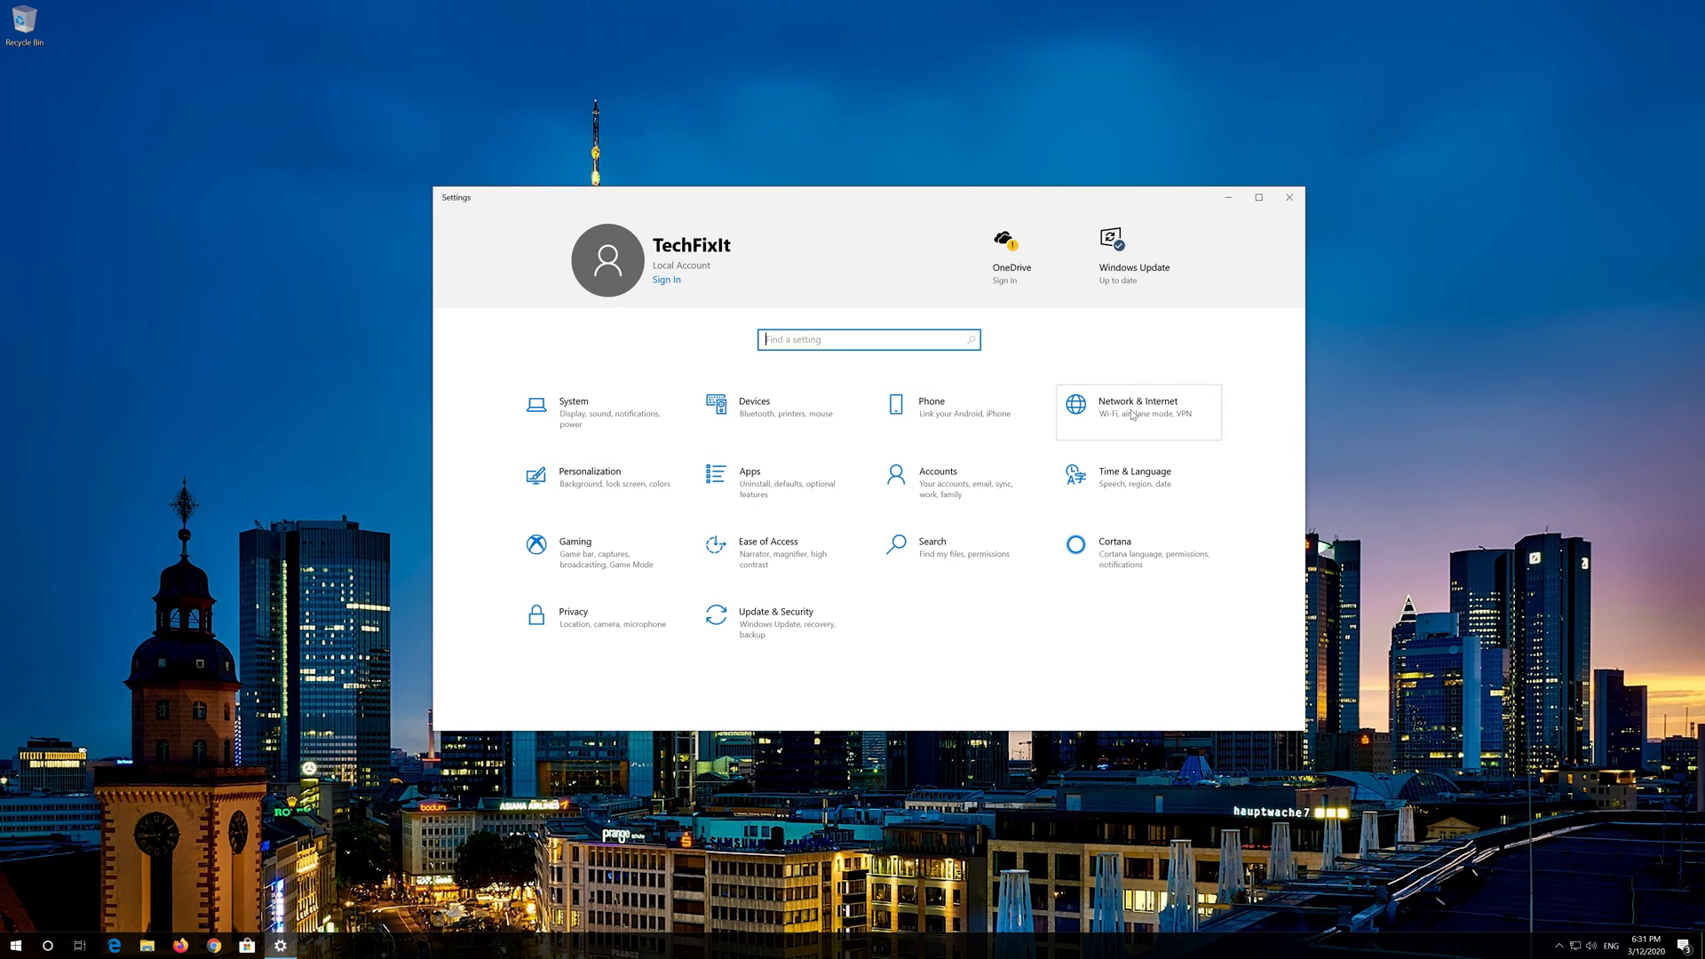
Go to Network & Internet status and open its Network reset page.
left_click(1137, 411)
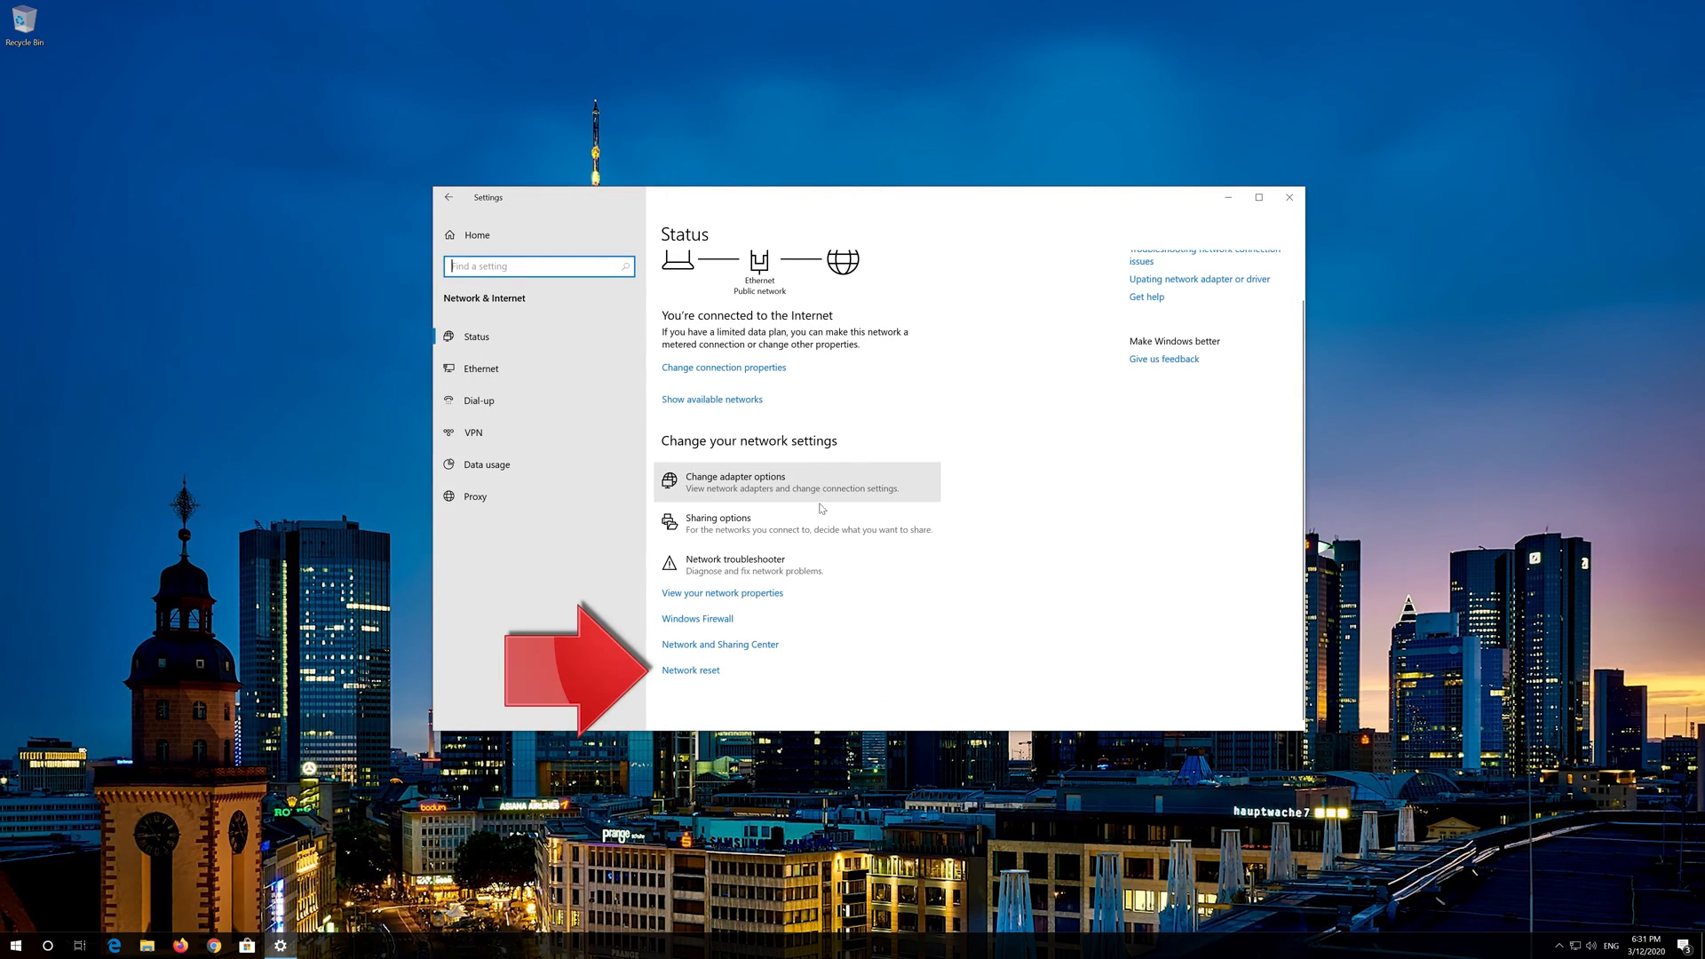
mouse_move(716, 672)
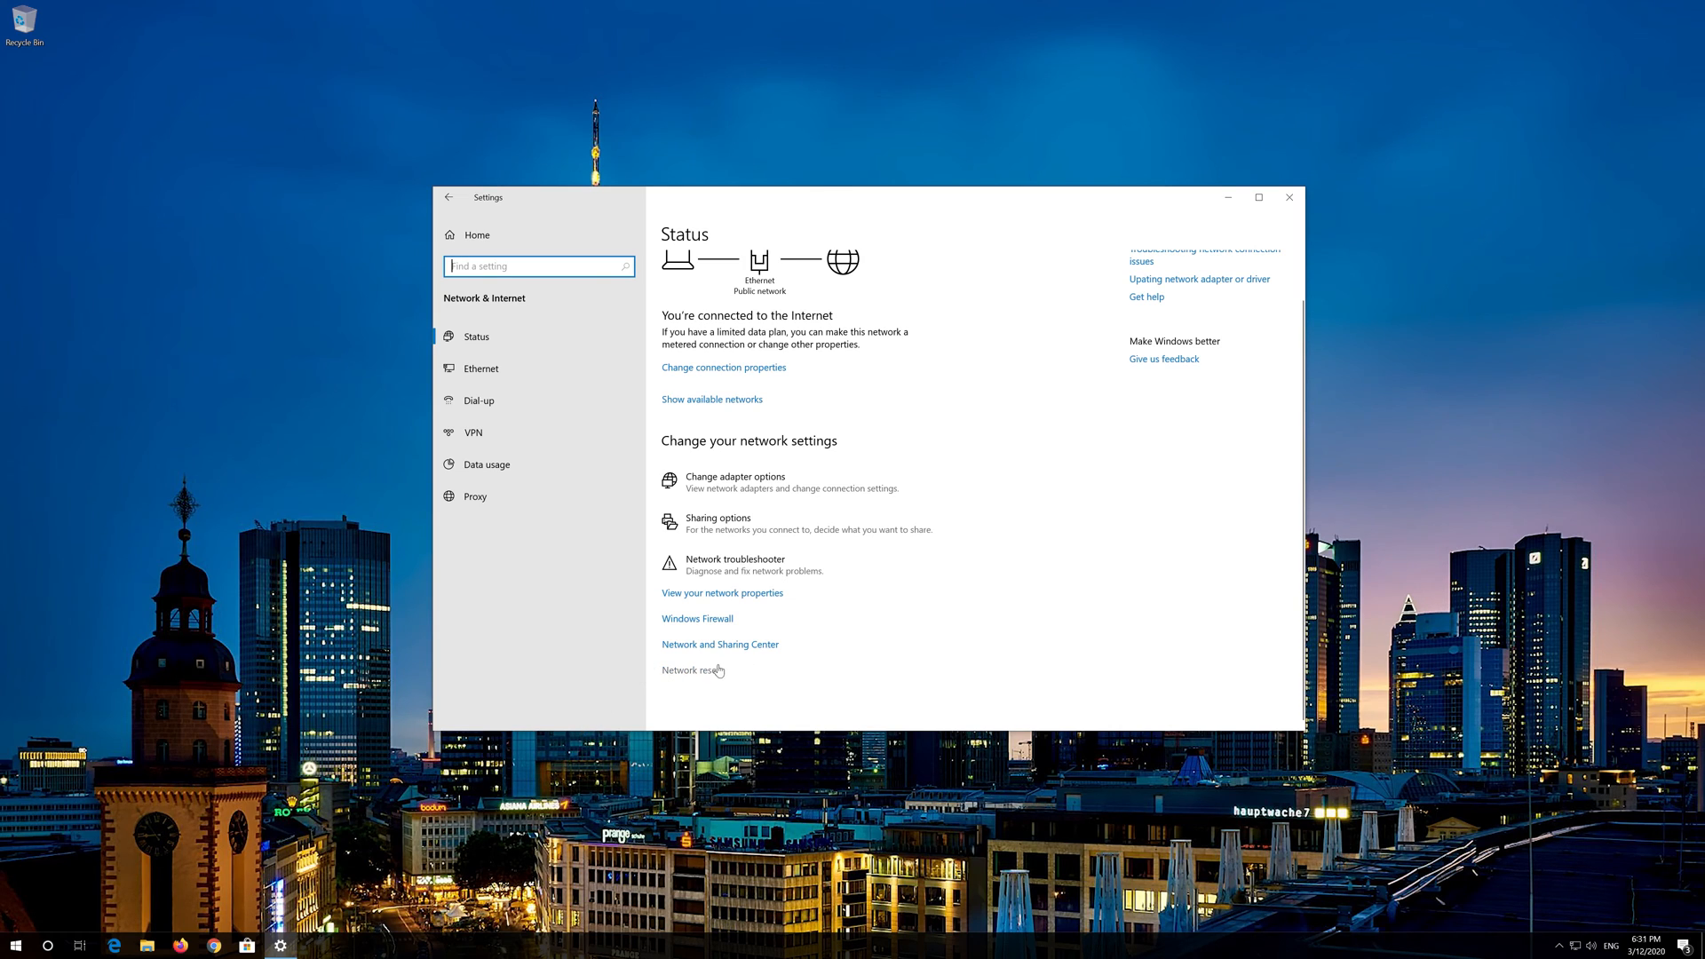
mouse_move(705, 672)
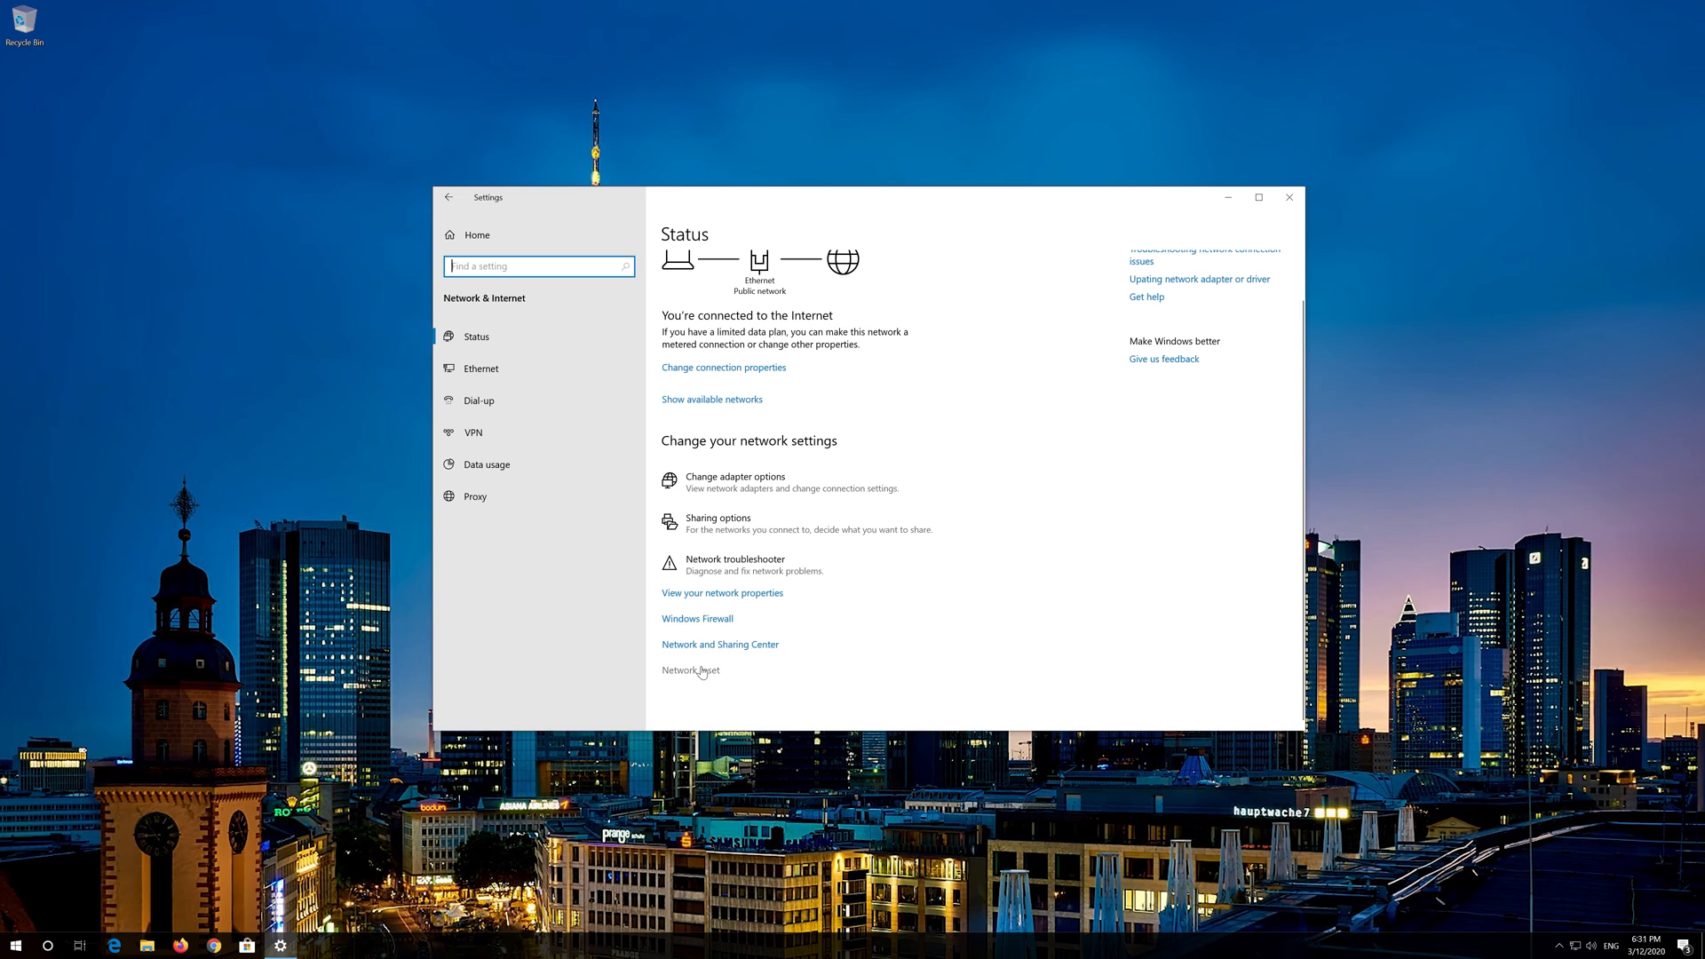
left_click(691, 670)
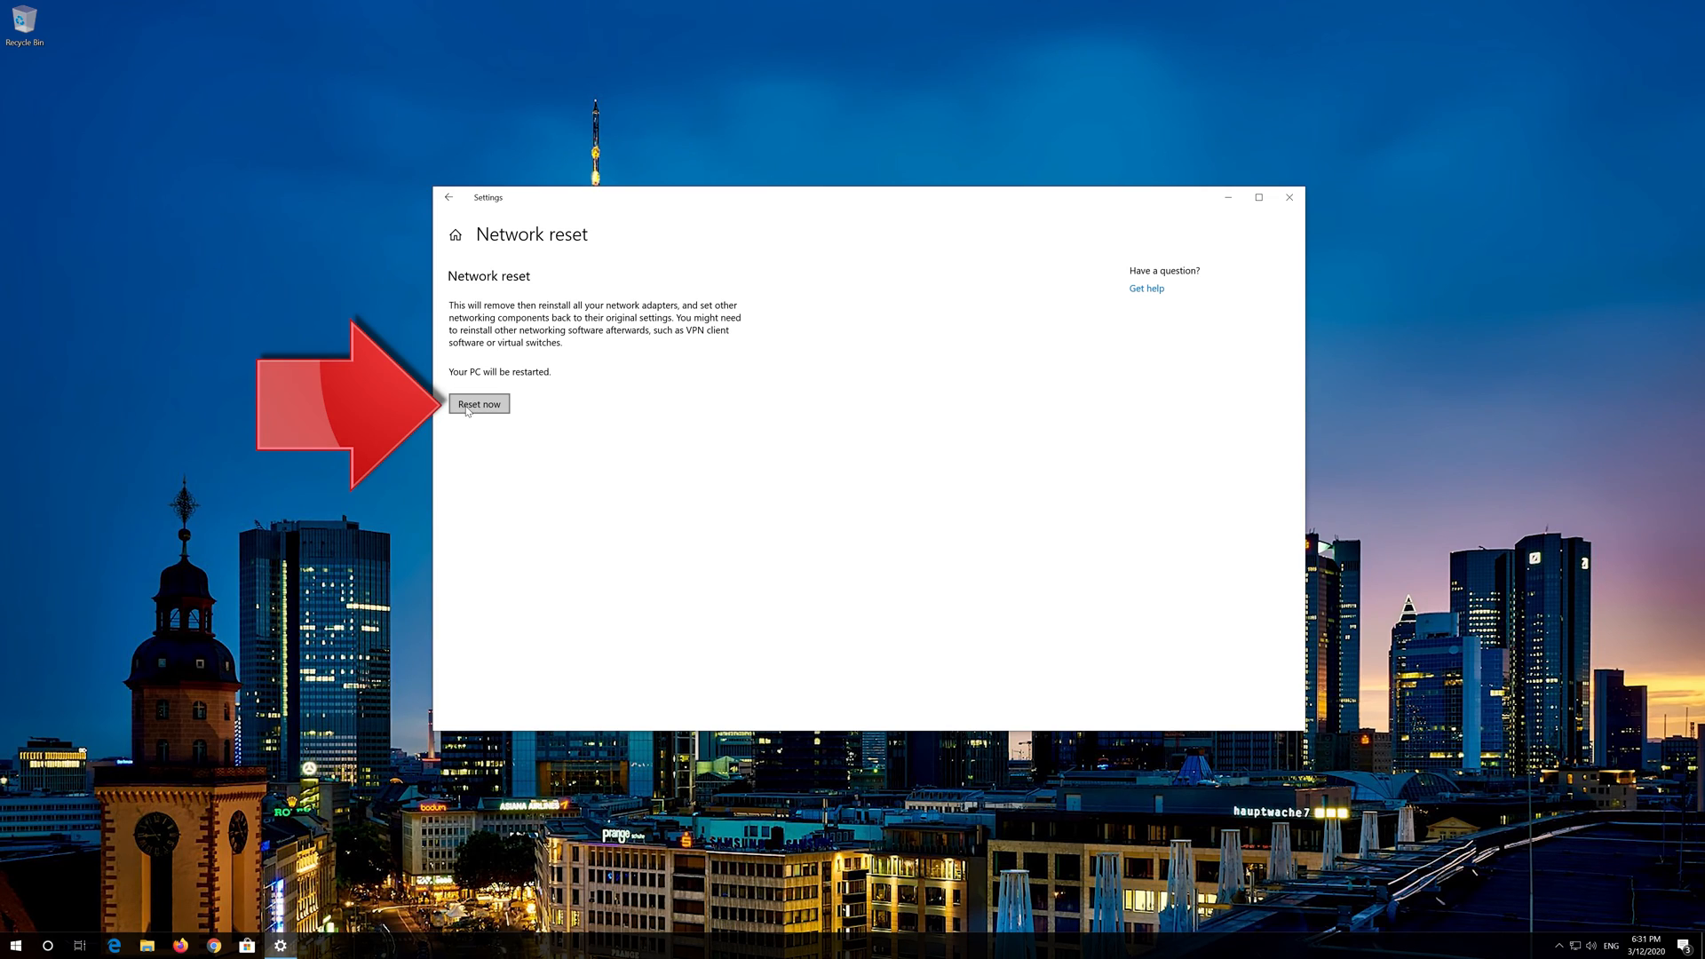
Run Reset now and confirm, so Windows announces shutdown in 5 minutes.
left_click(478, 404)
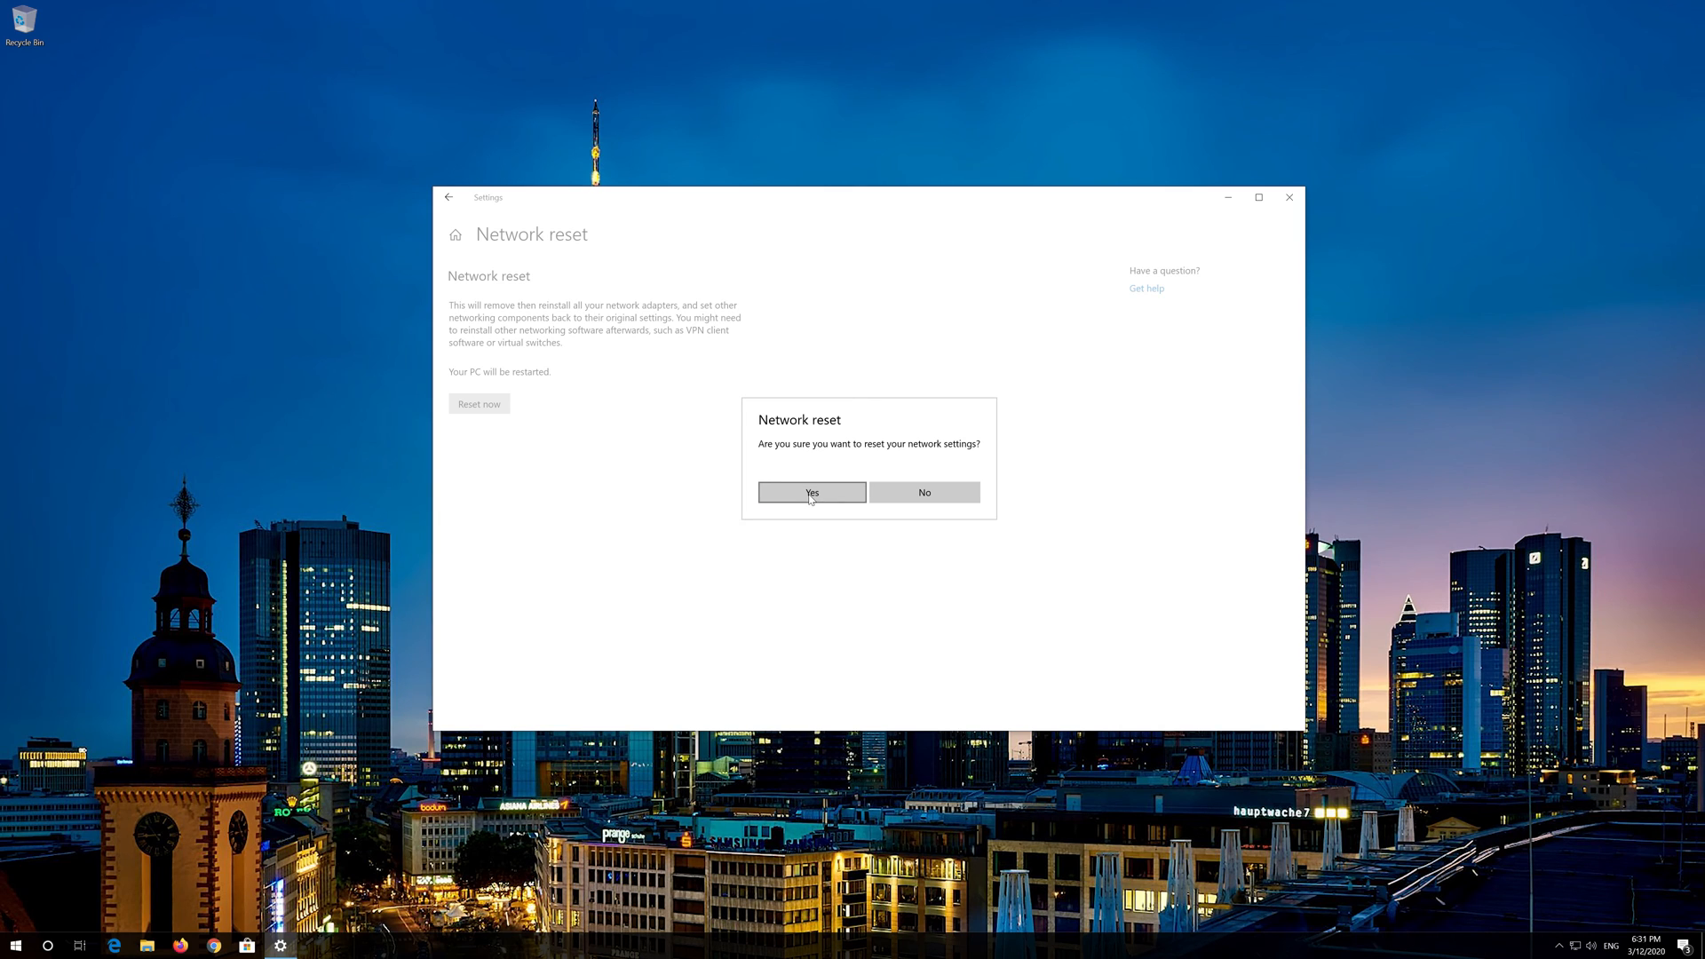
left_click(810, 492)
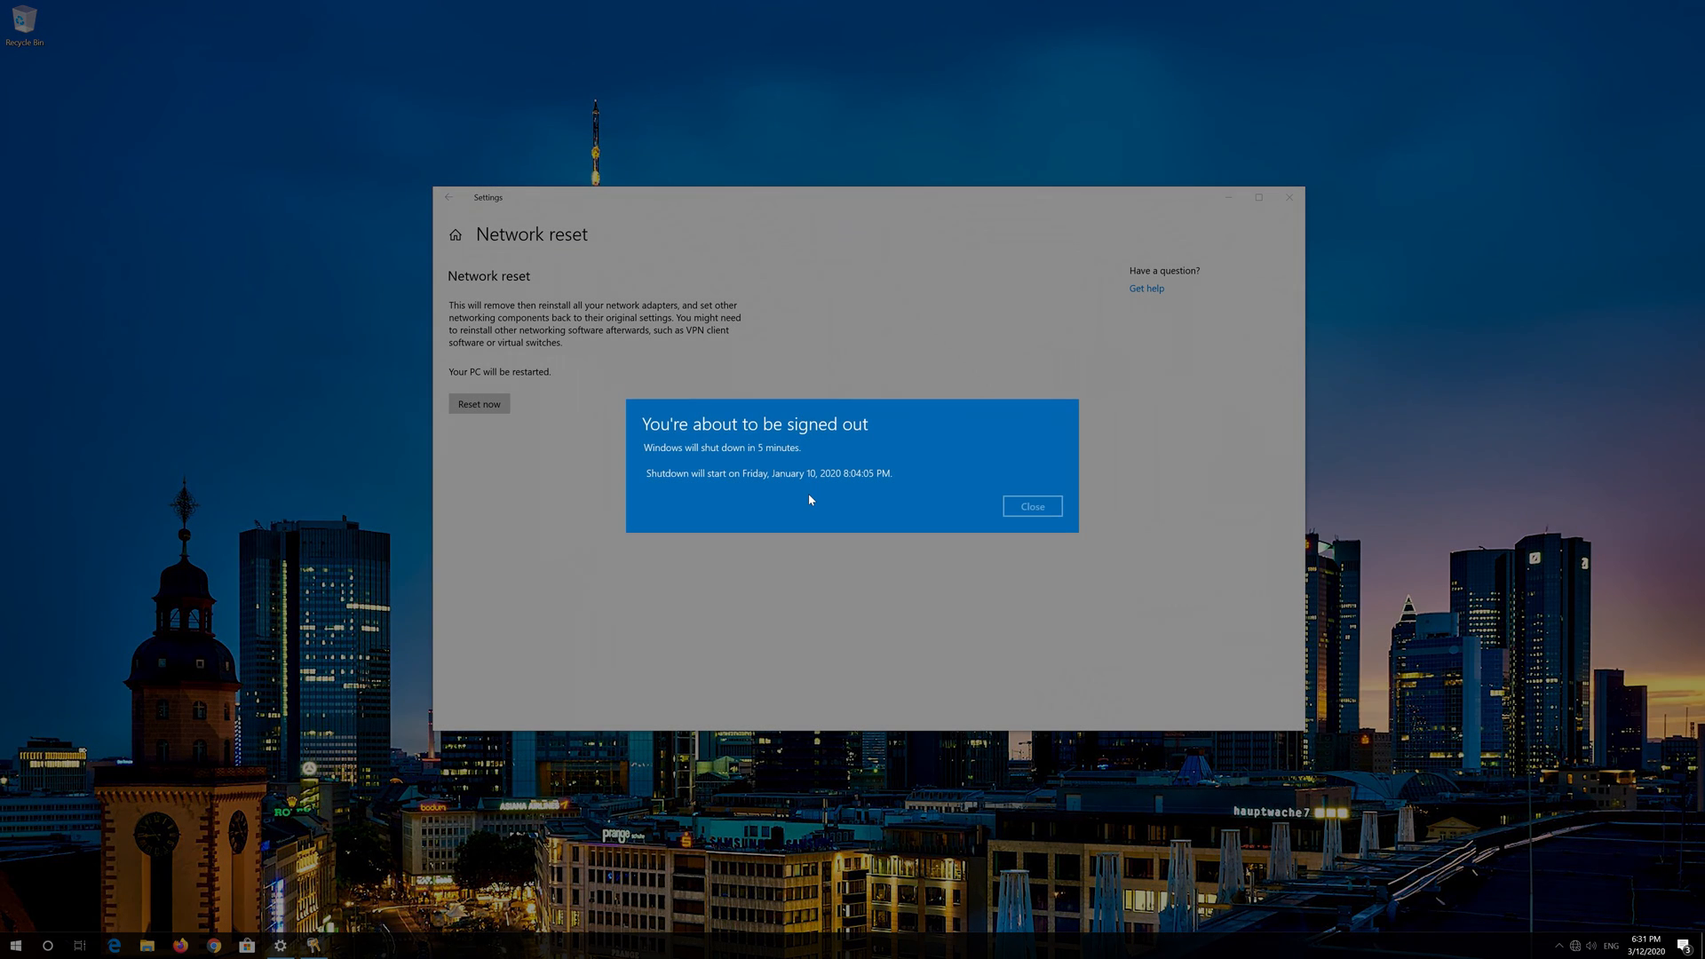